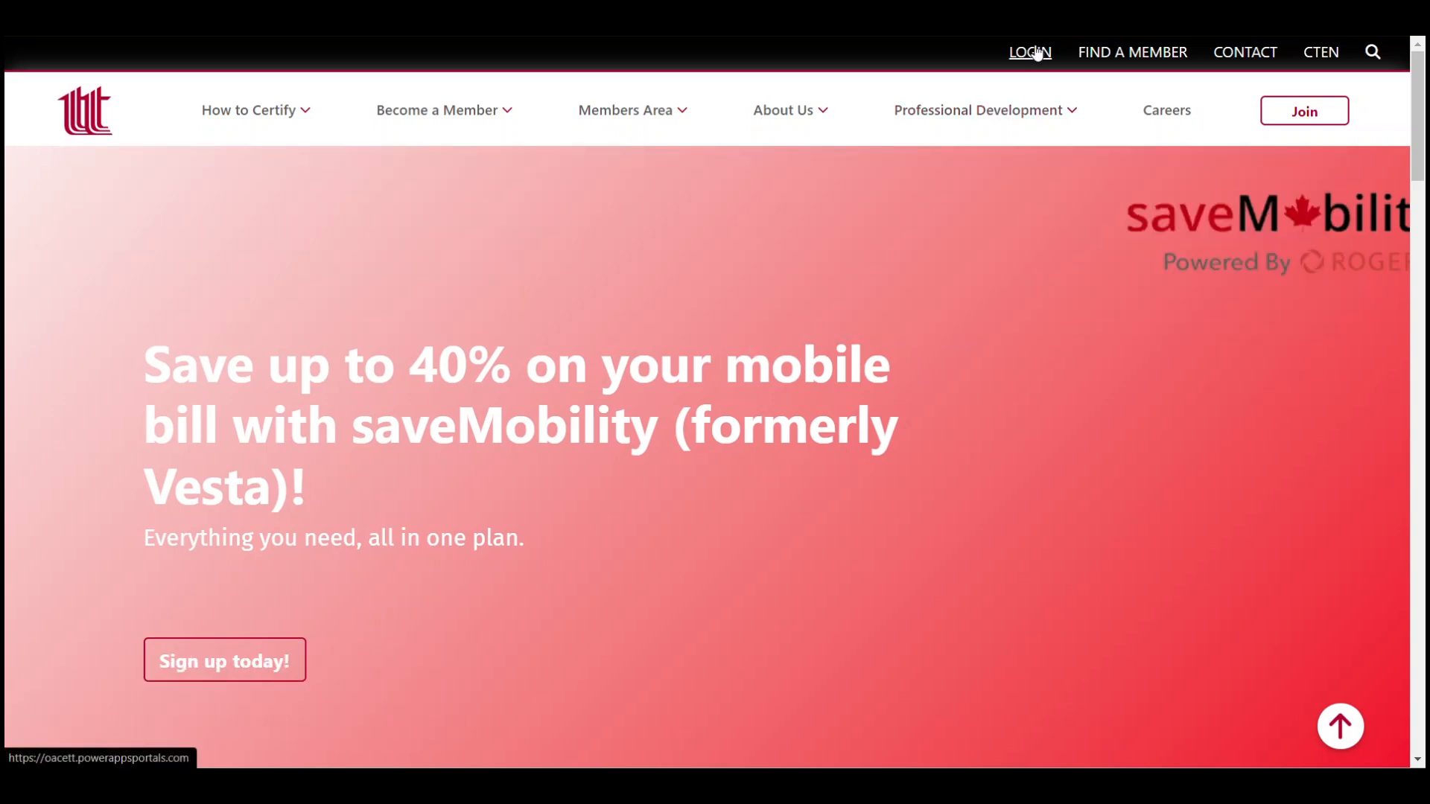
mouse_move(1036, 57)
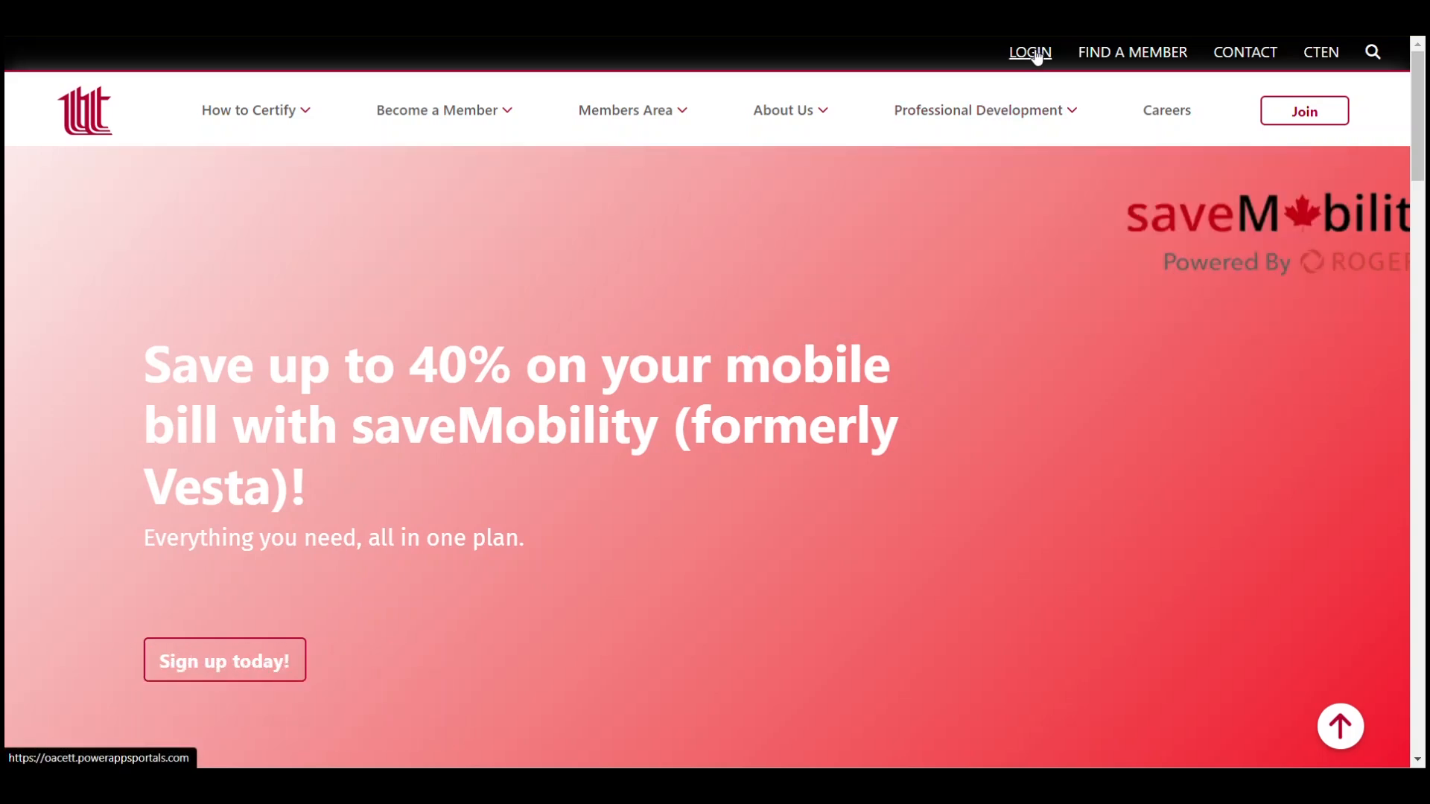
Go from the OACETT LOGIN link to the portal's member sign-in form
click(1029, 52)
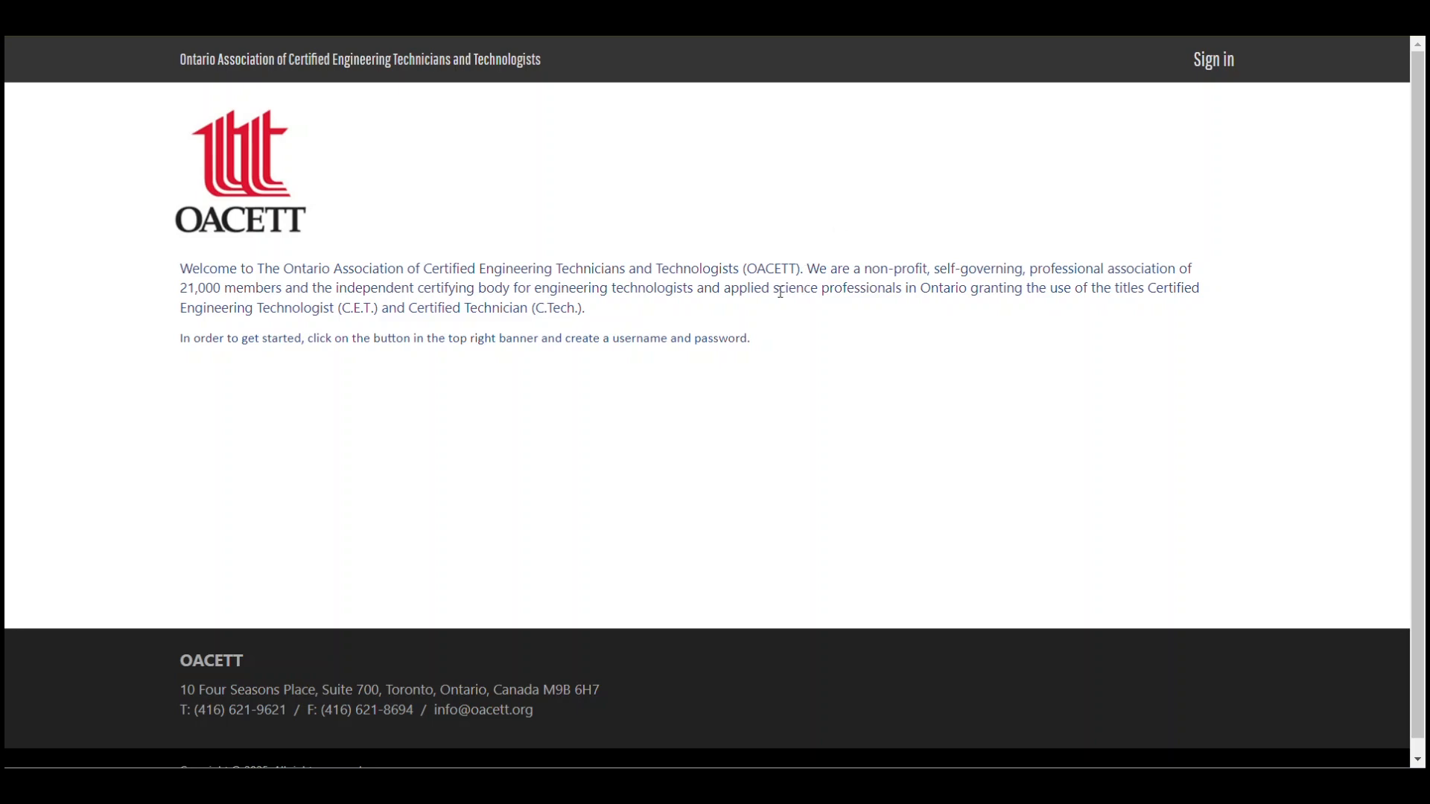
mouse_move(1152, 120)
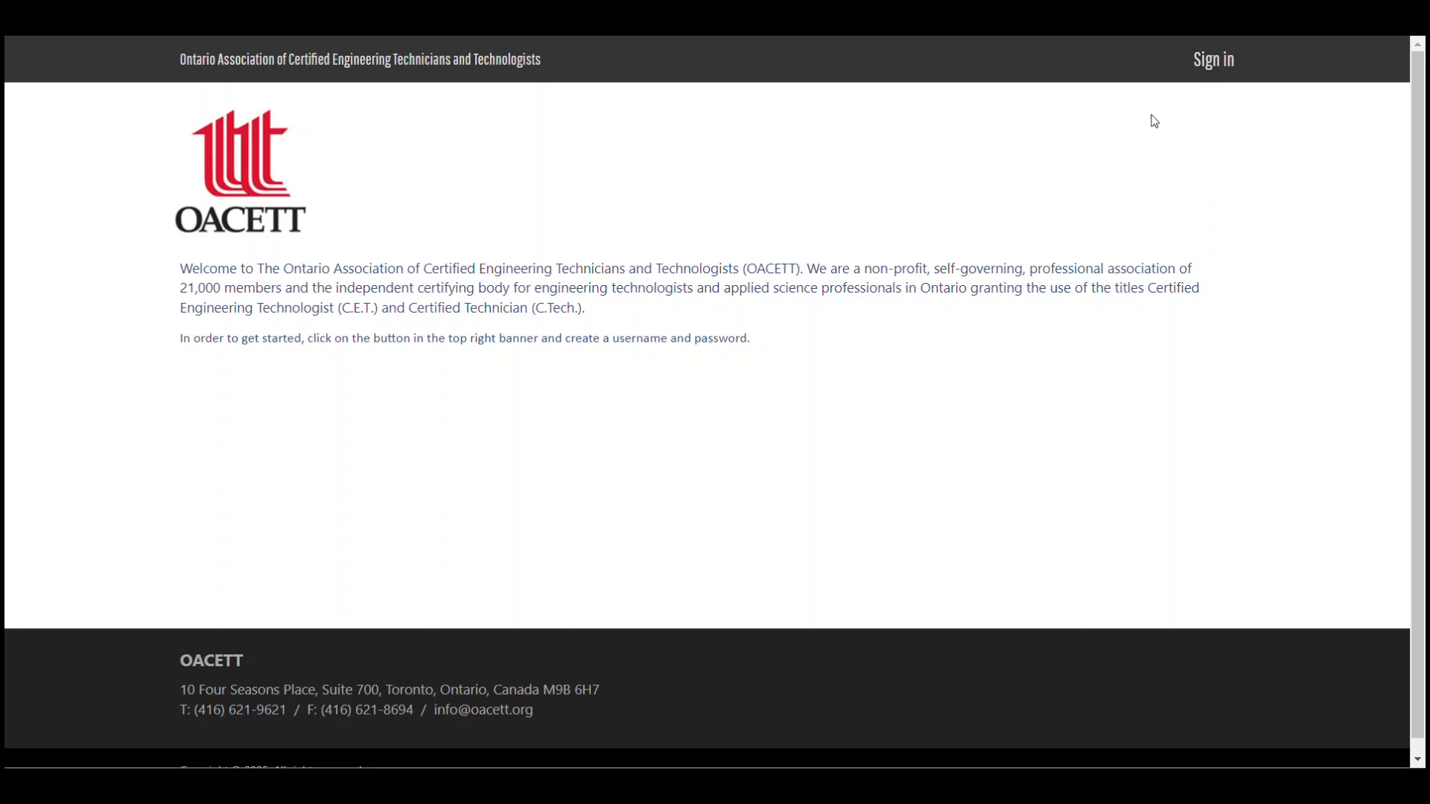
mouse_move(1214, 74)
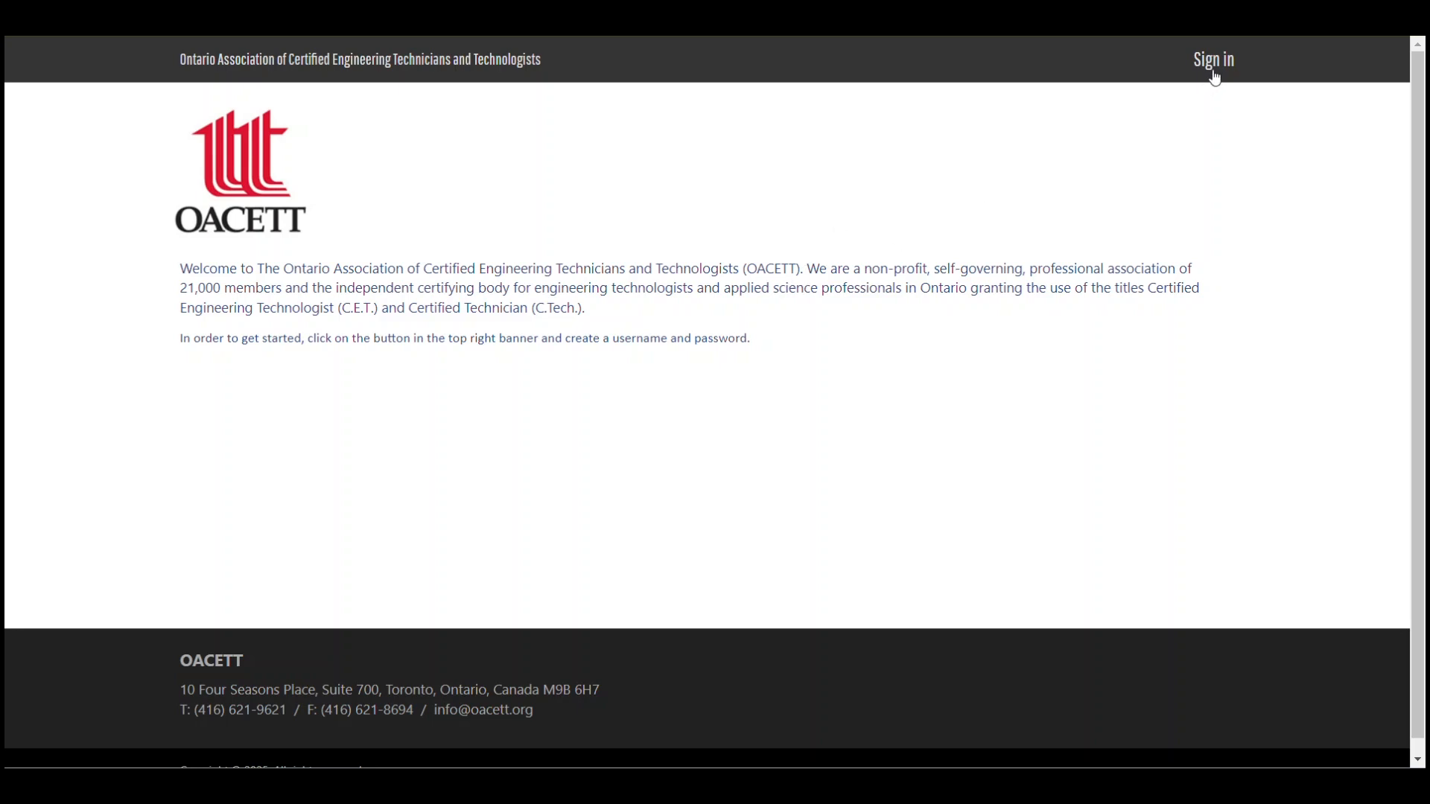
click(1213, 59)
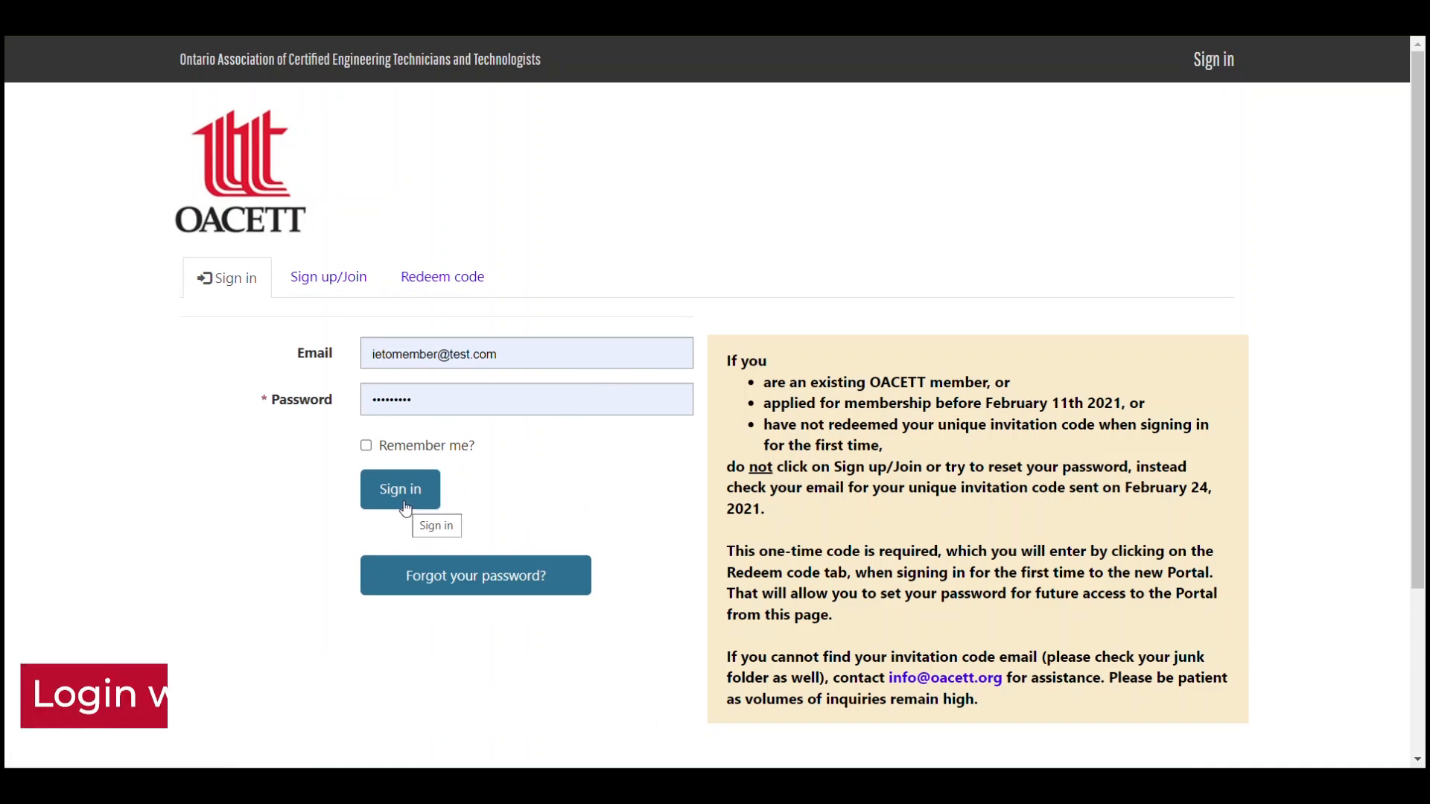
Sign in to the portal and open the CPD section
click(399, 489)
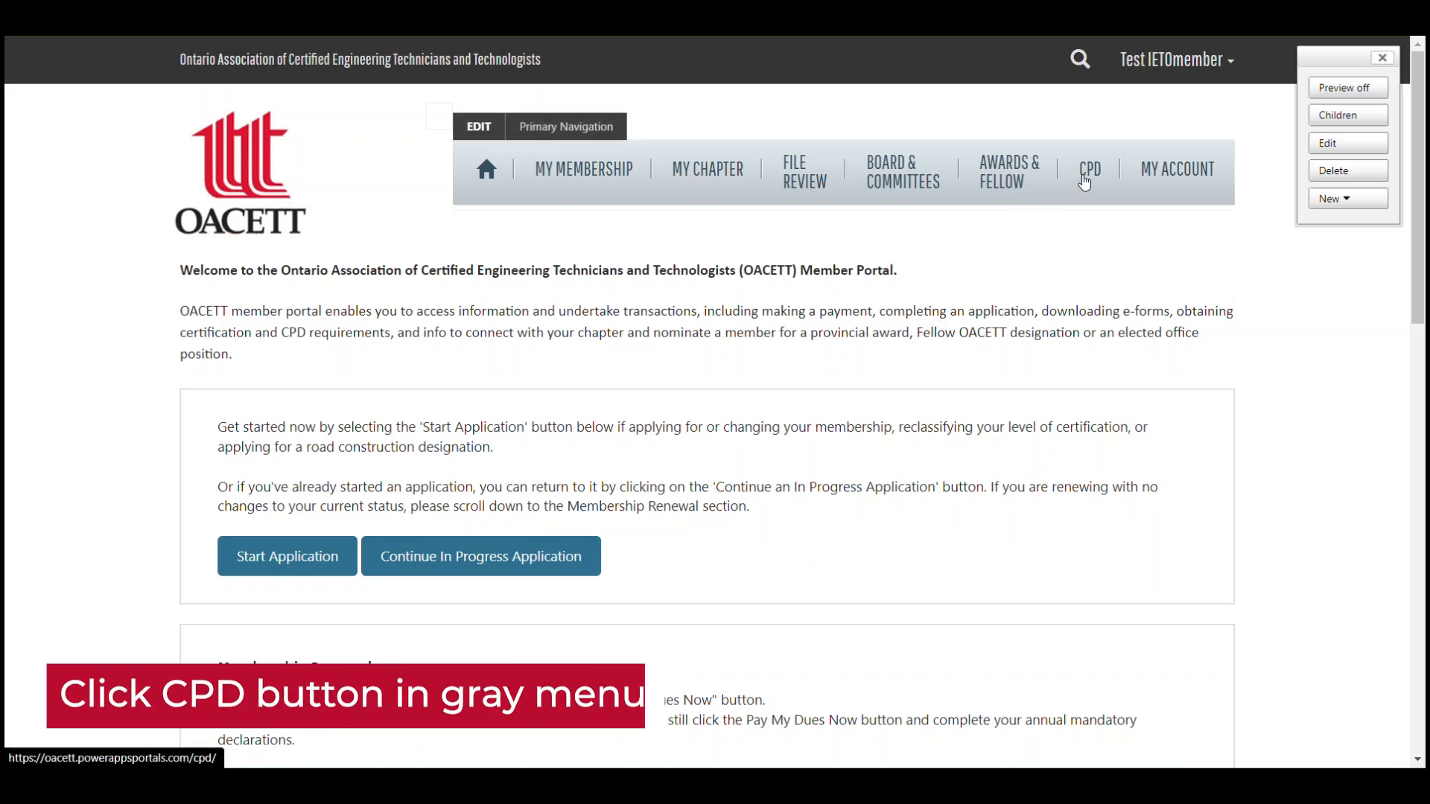
click(1090, 169)
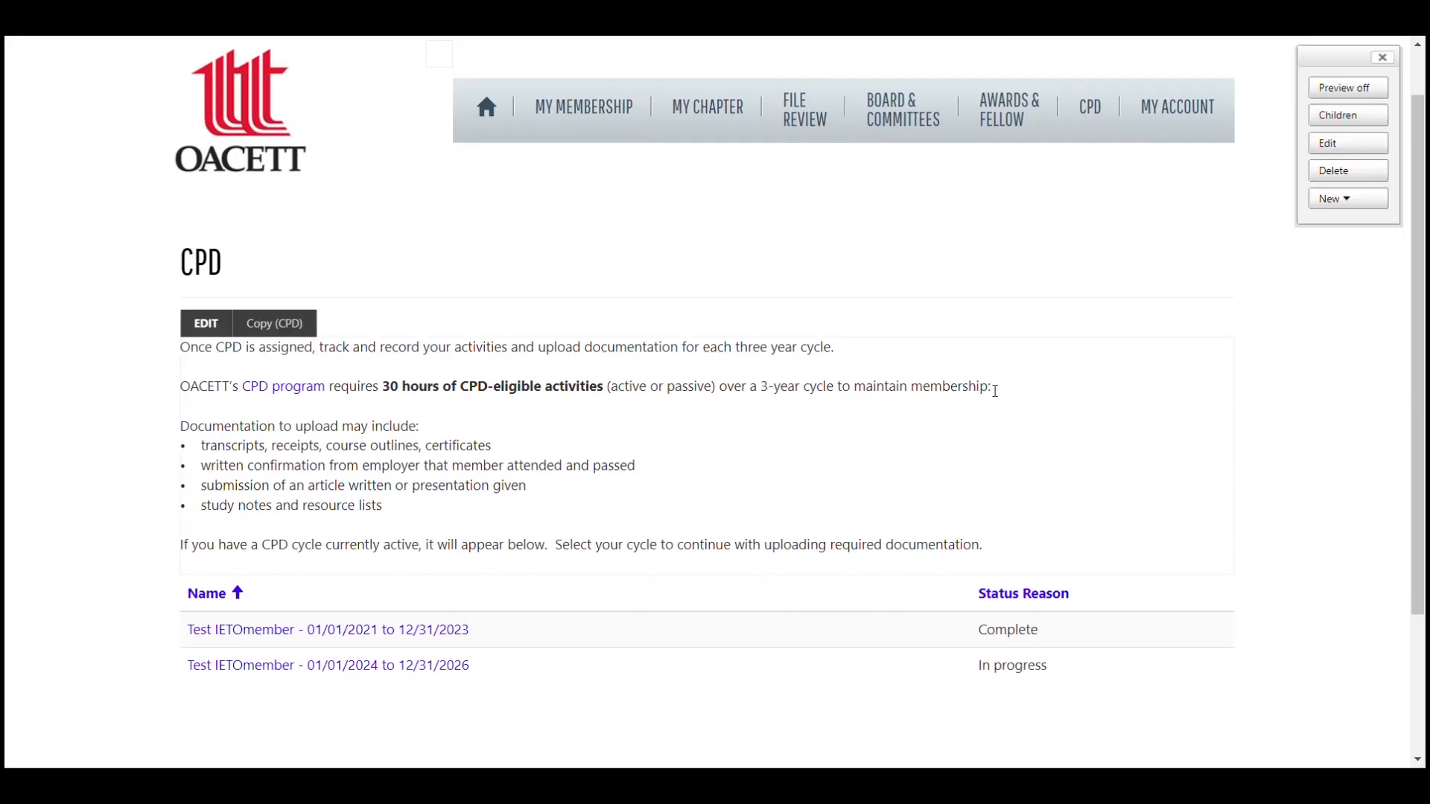
mouse_move(647, 690)
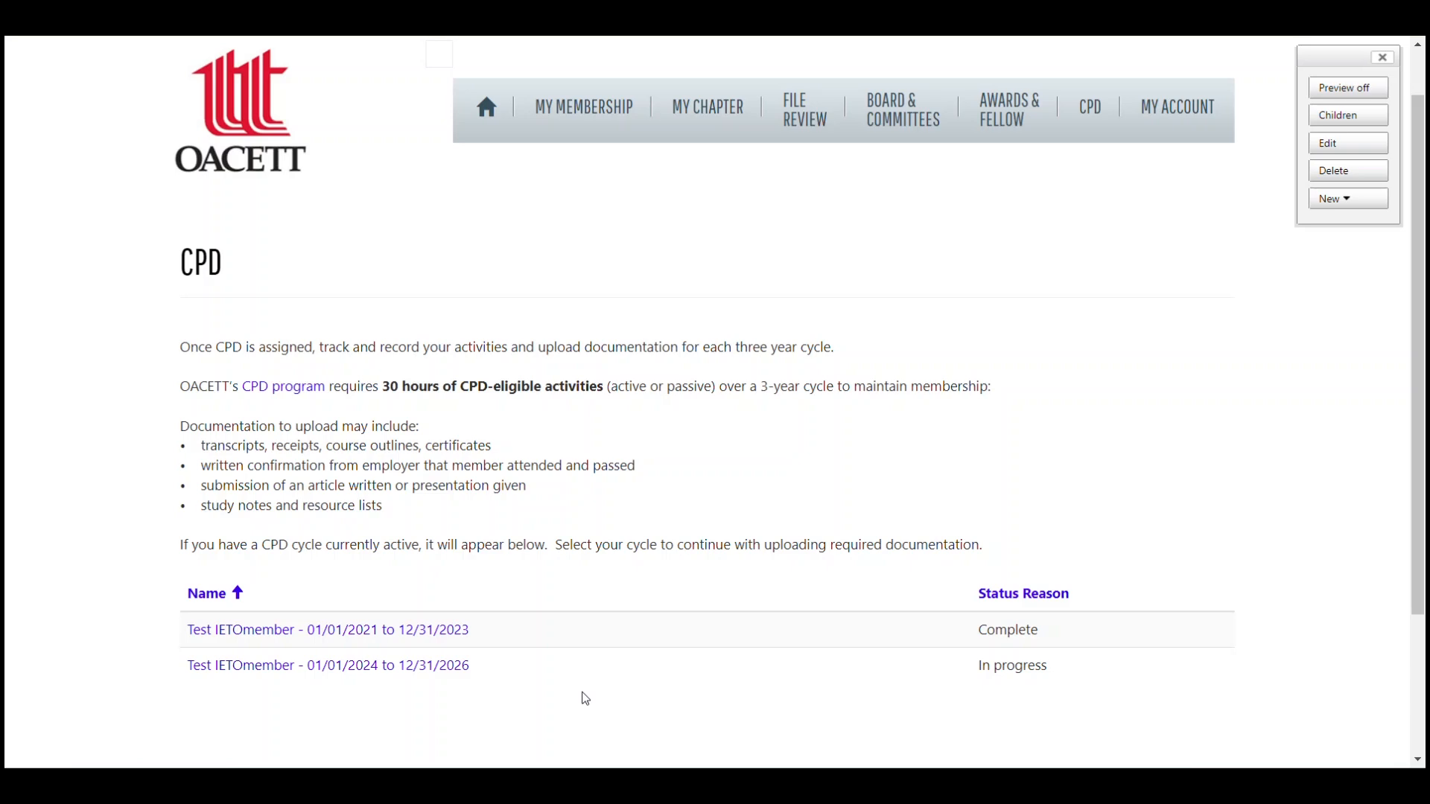
mouse_move(412, 681)
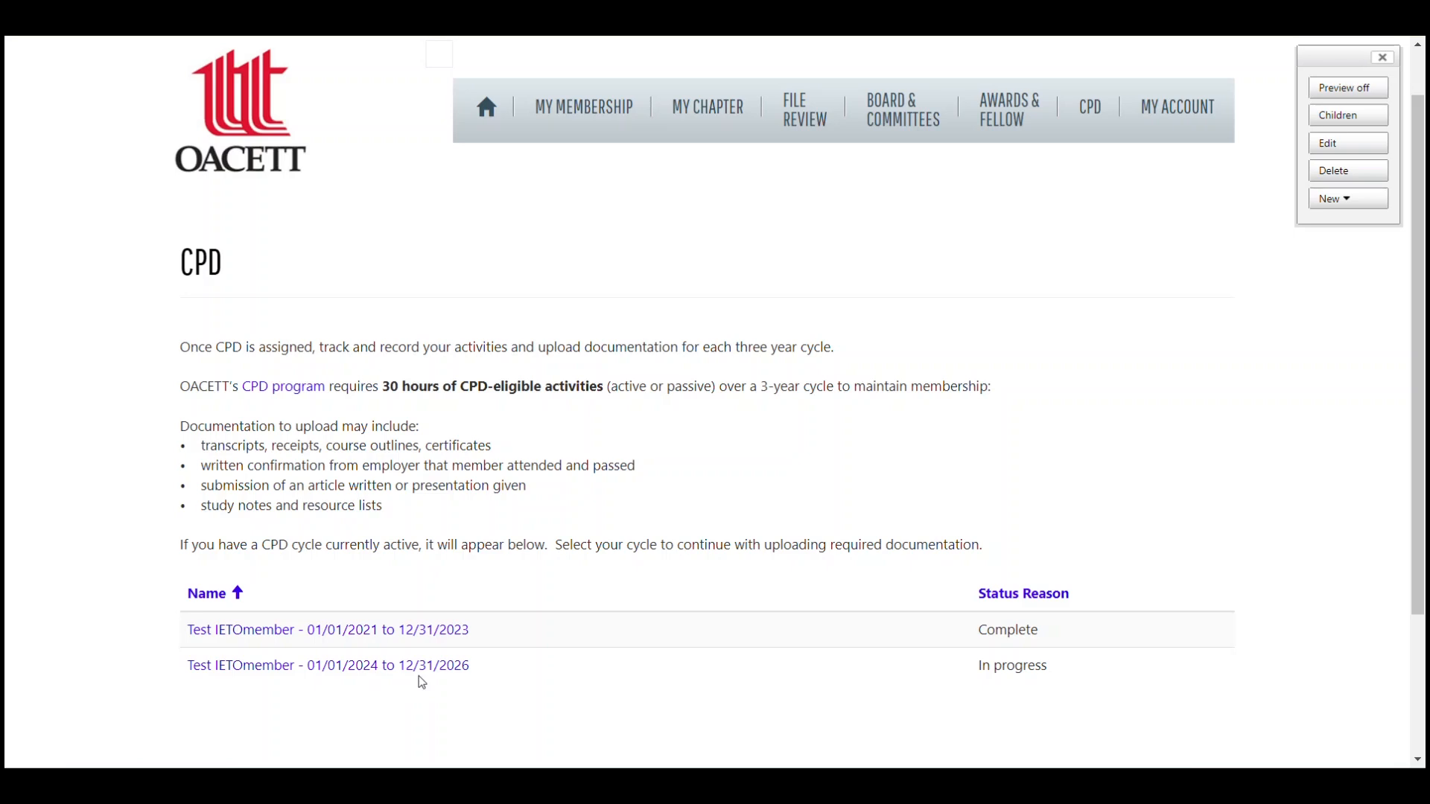
Open the 01/01/2024–12/31/2026 cycle and scroll through its progress and hours
click(328, 665)
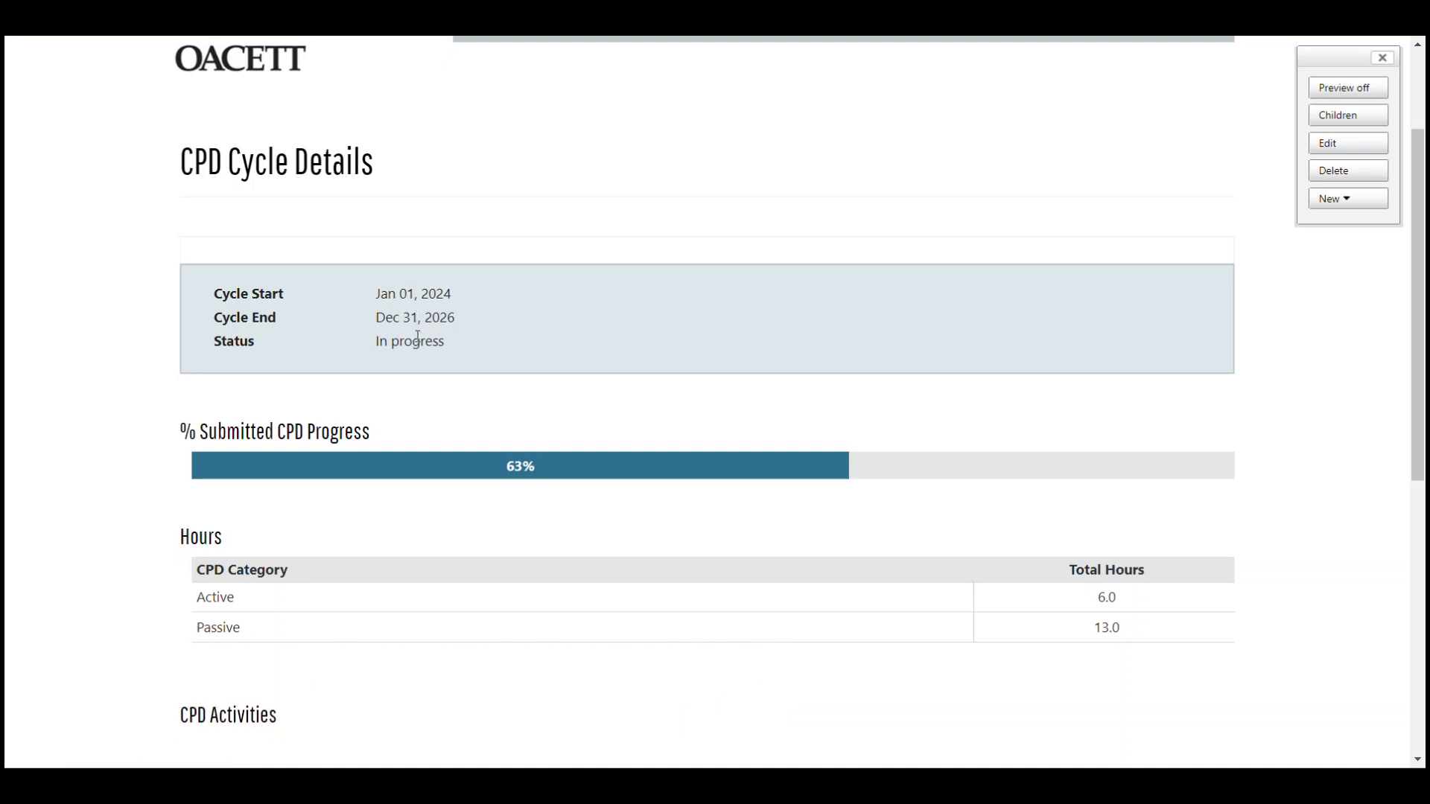
scroll(down, 3)
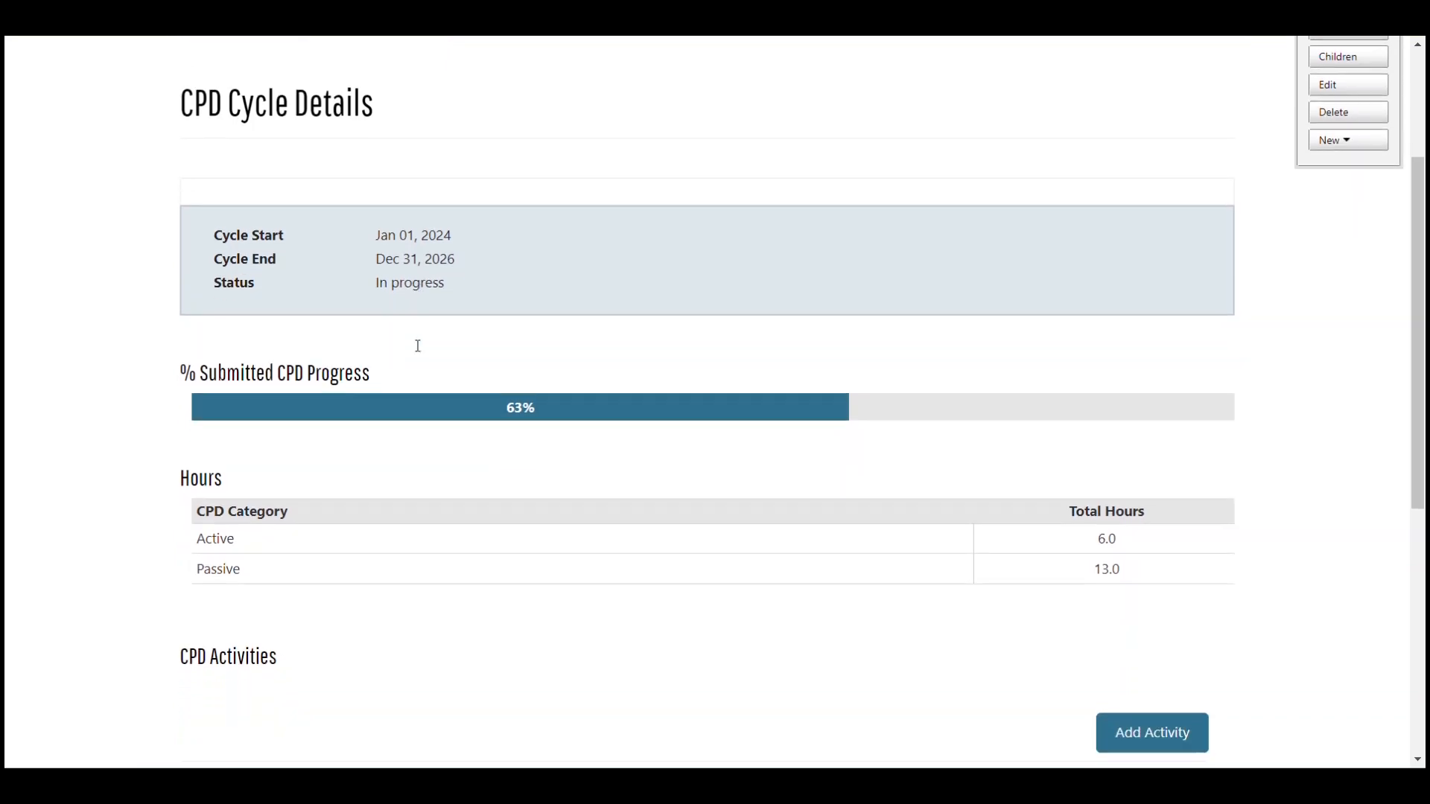
scroll(down, 3)
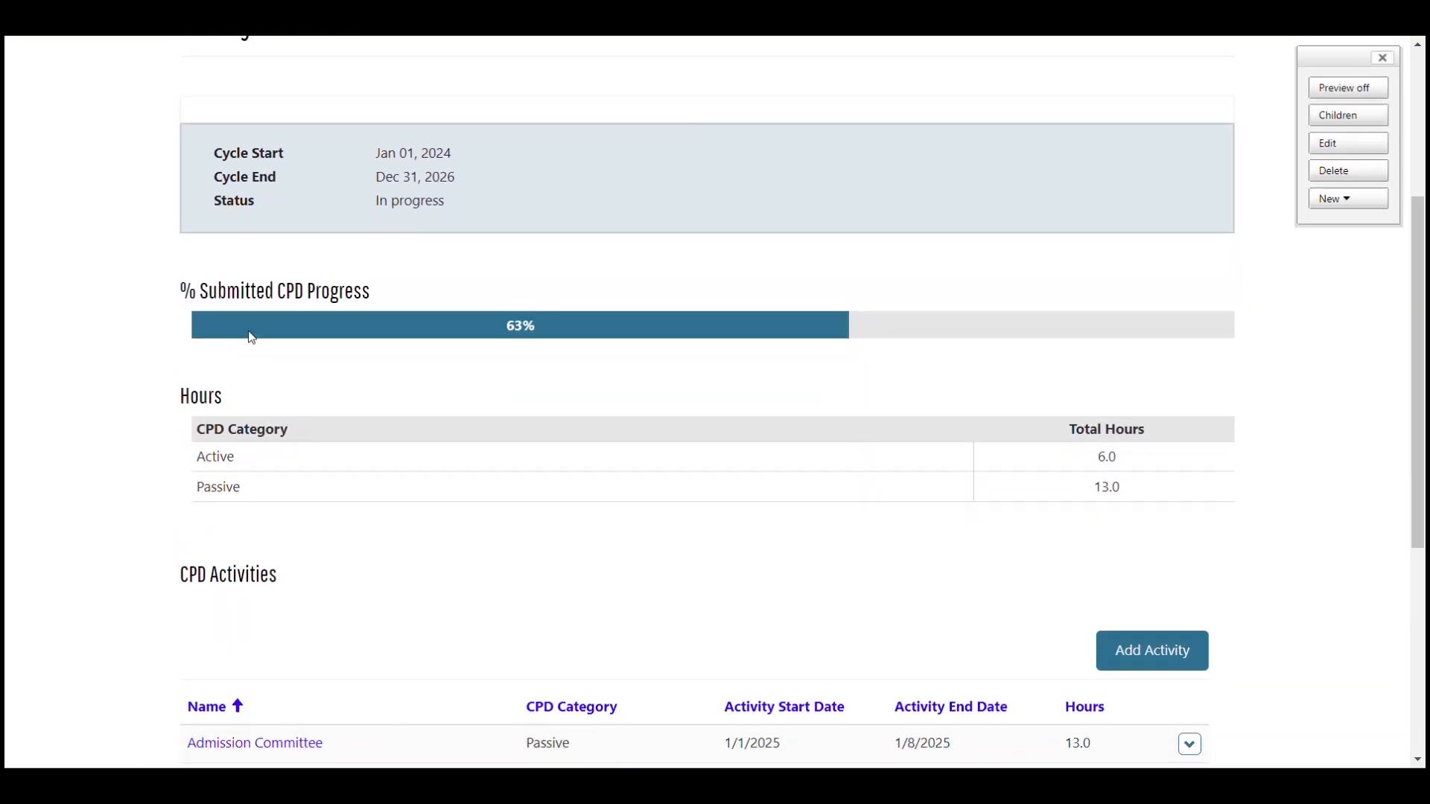
mouse_move(310, 336)
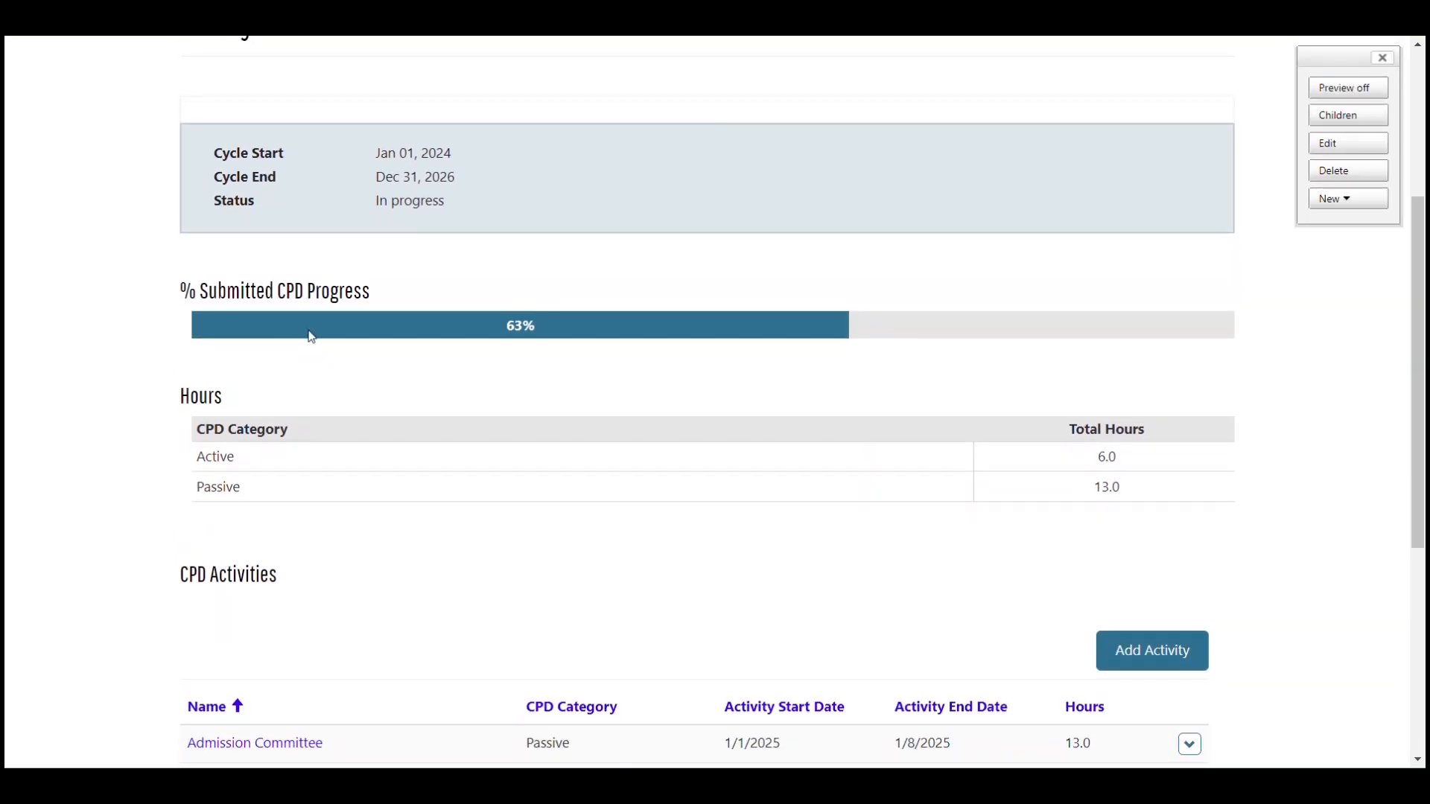
mouse_move(419, 290)
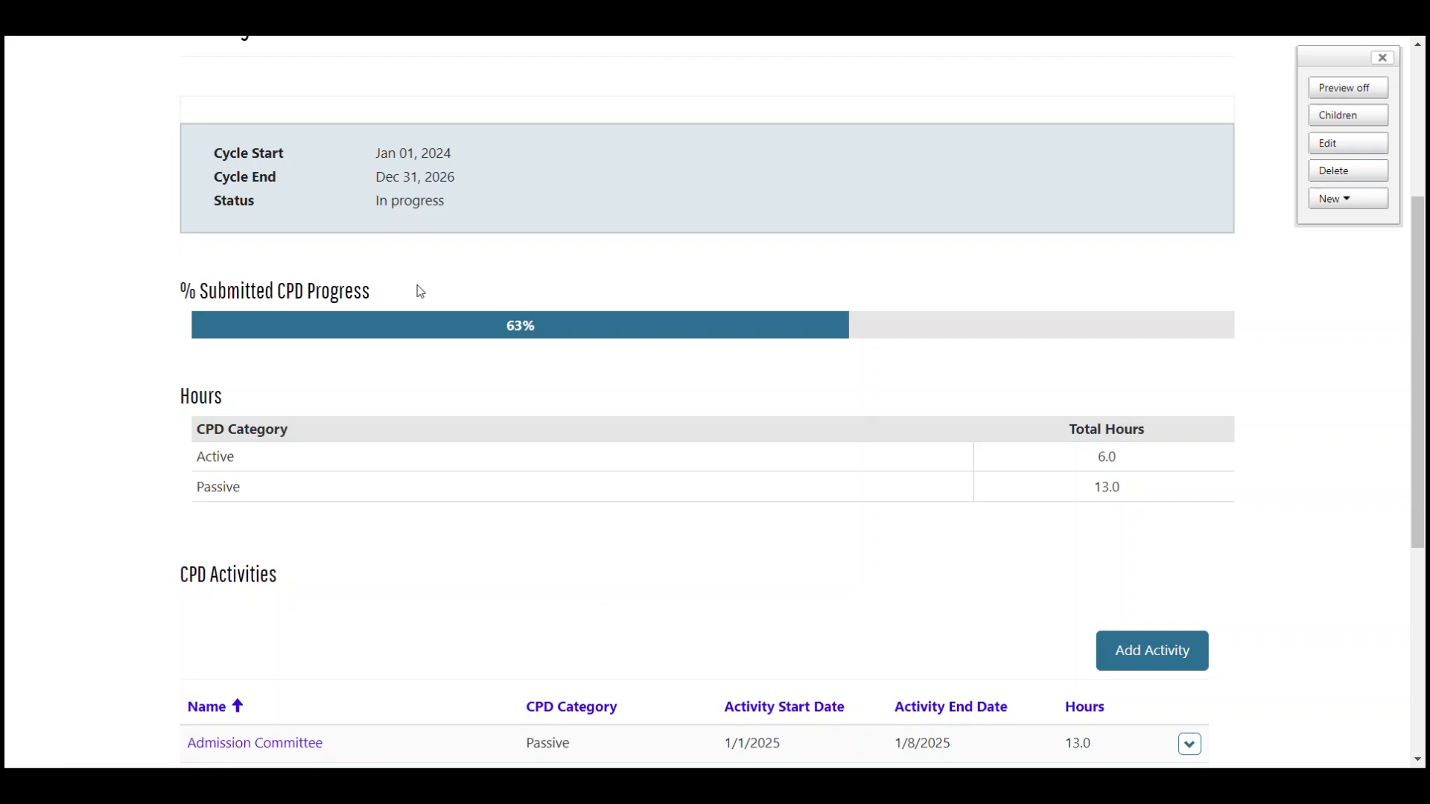
mouse_move(417, 382)
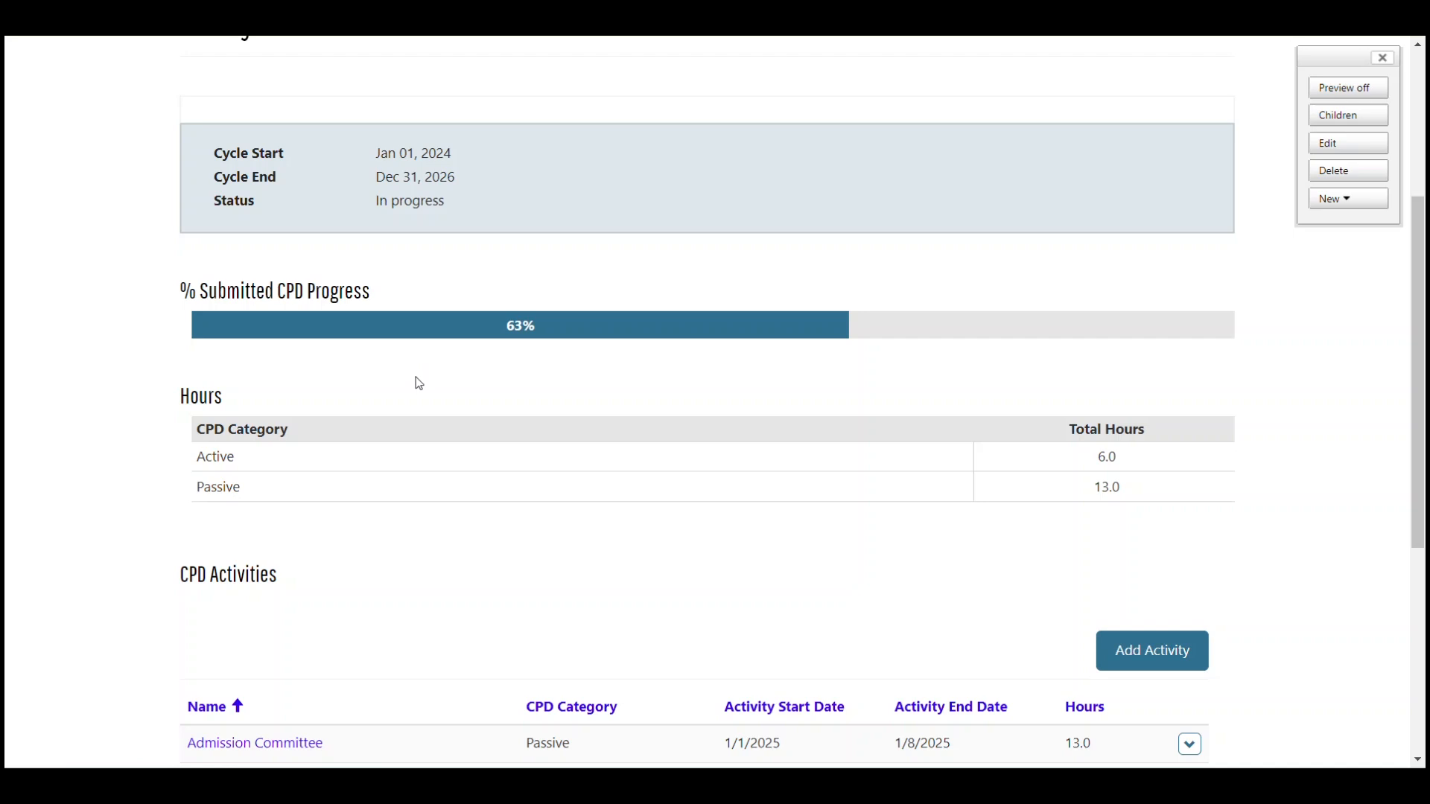
mouse_move(421, 397)
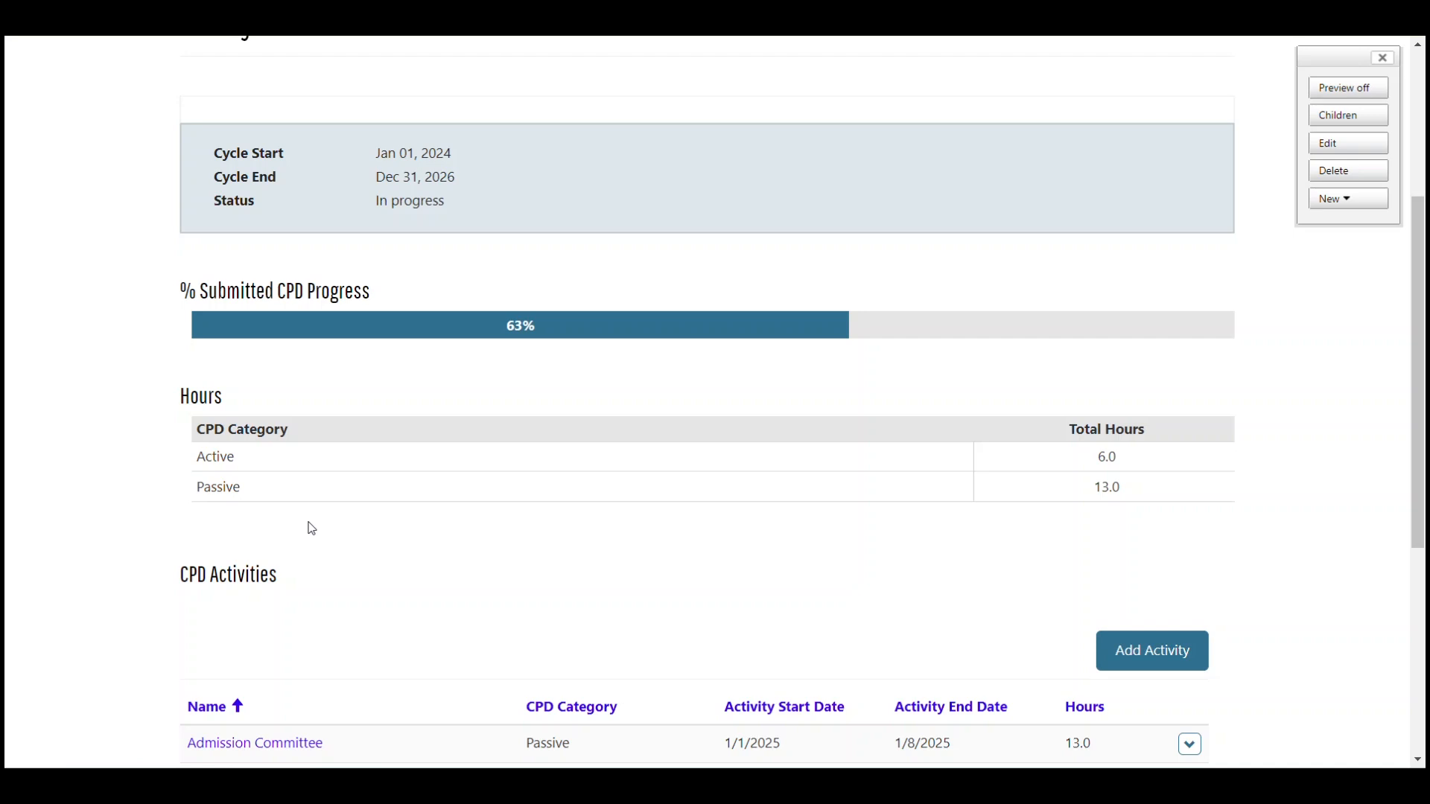
mouse_move(497, 357)
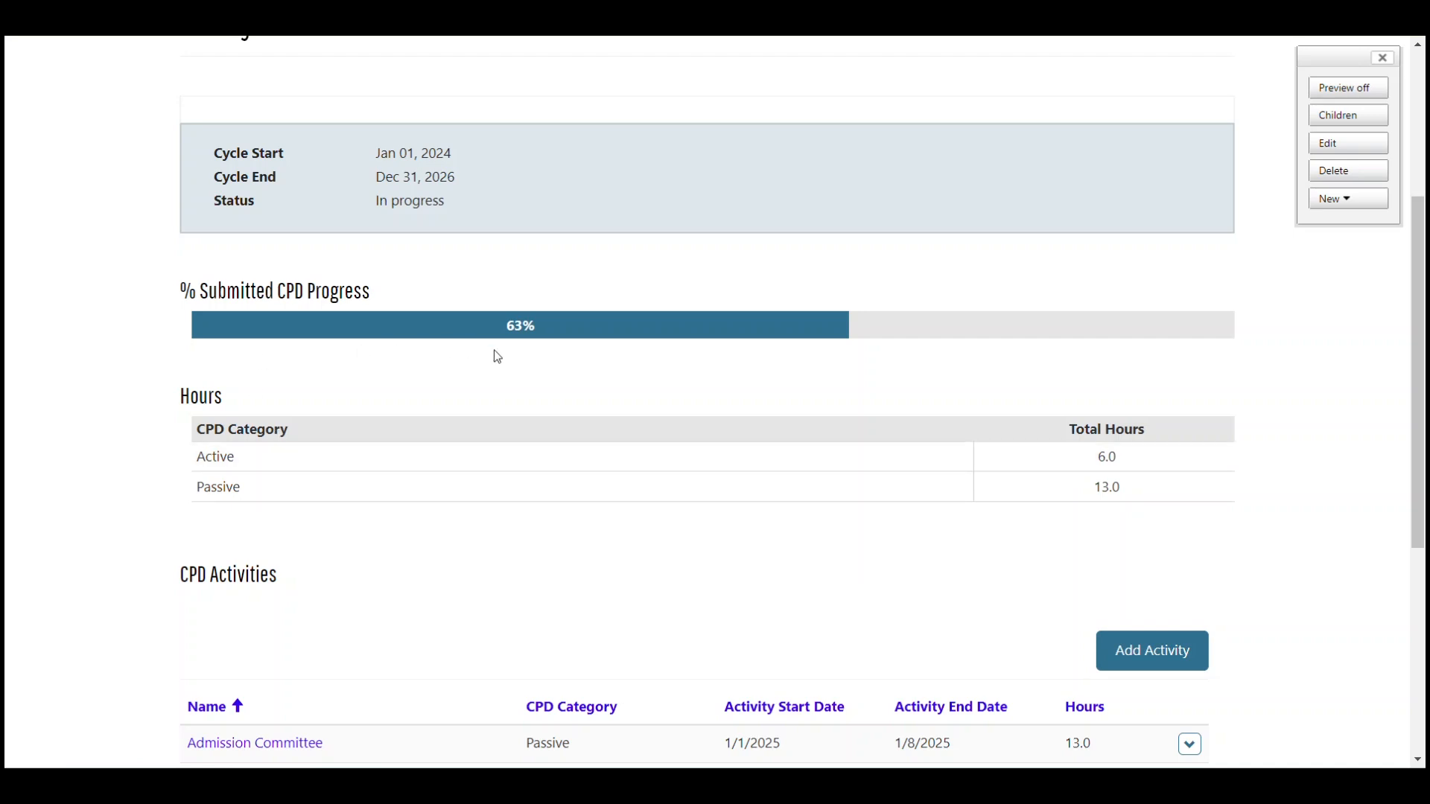
mouse_move(611, 362)
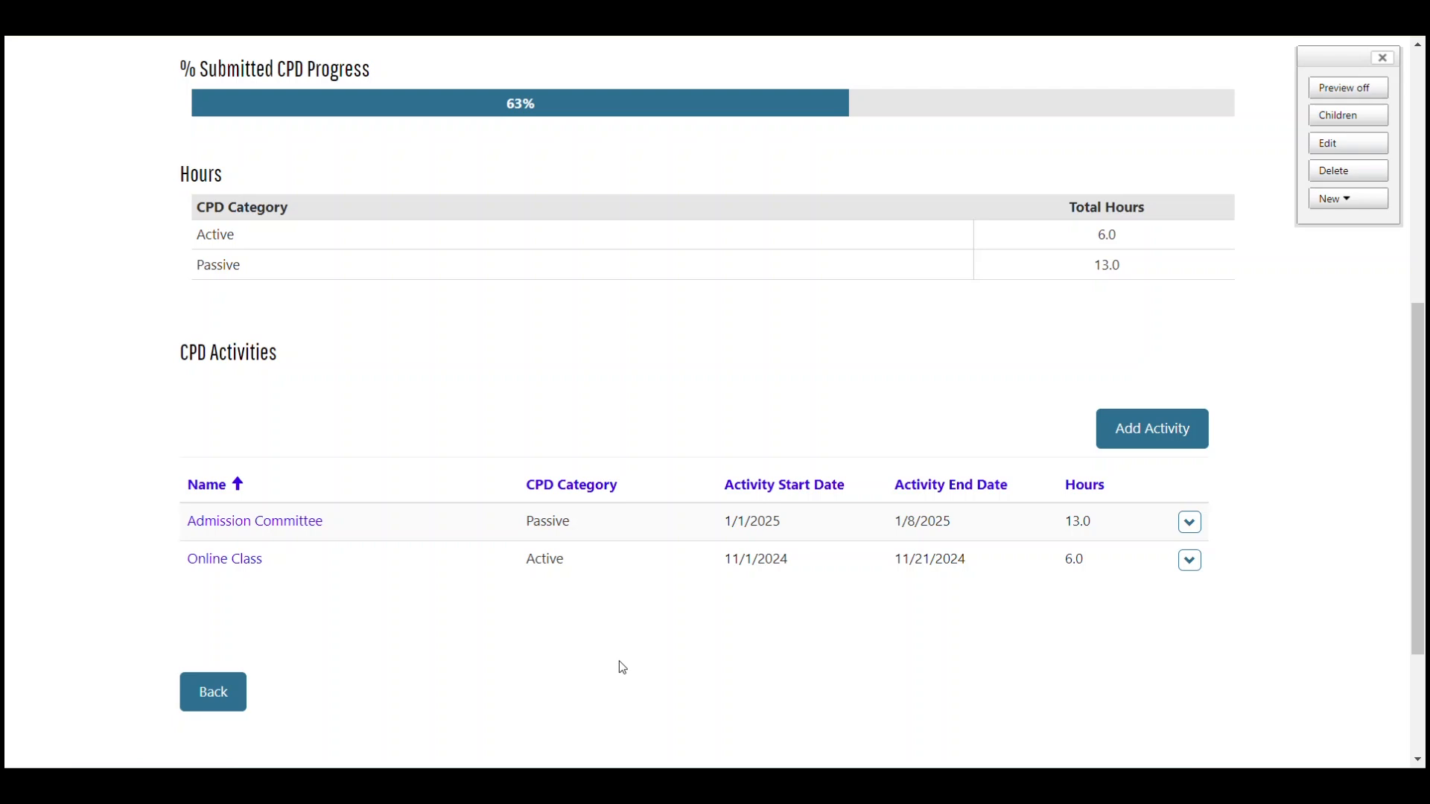
mouse_move(376, 528)
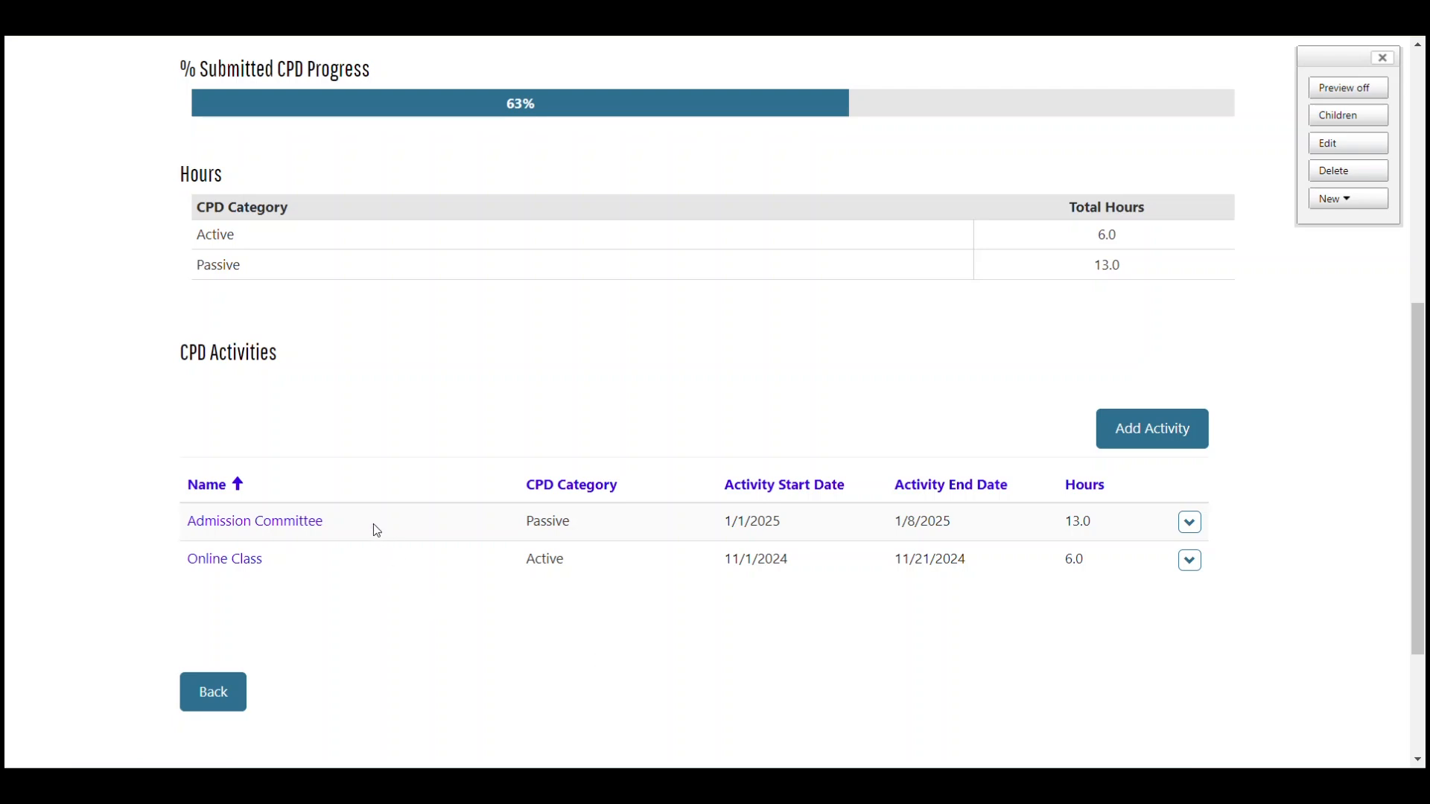
mouse_move(767, 508)
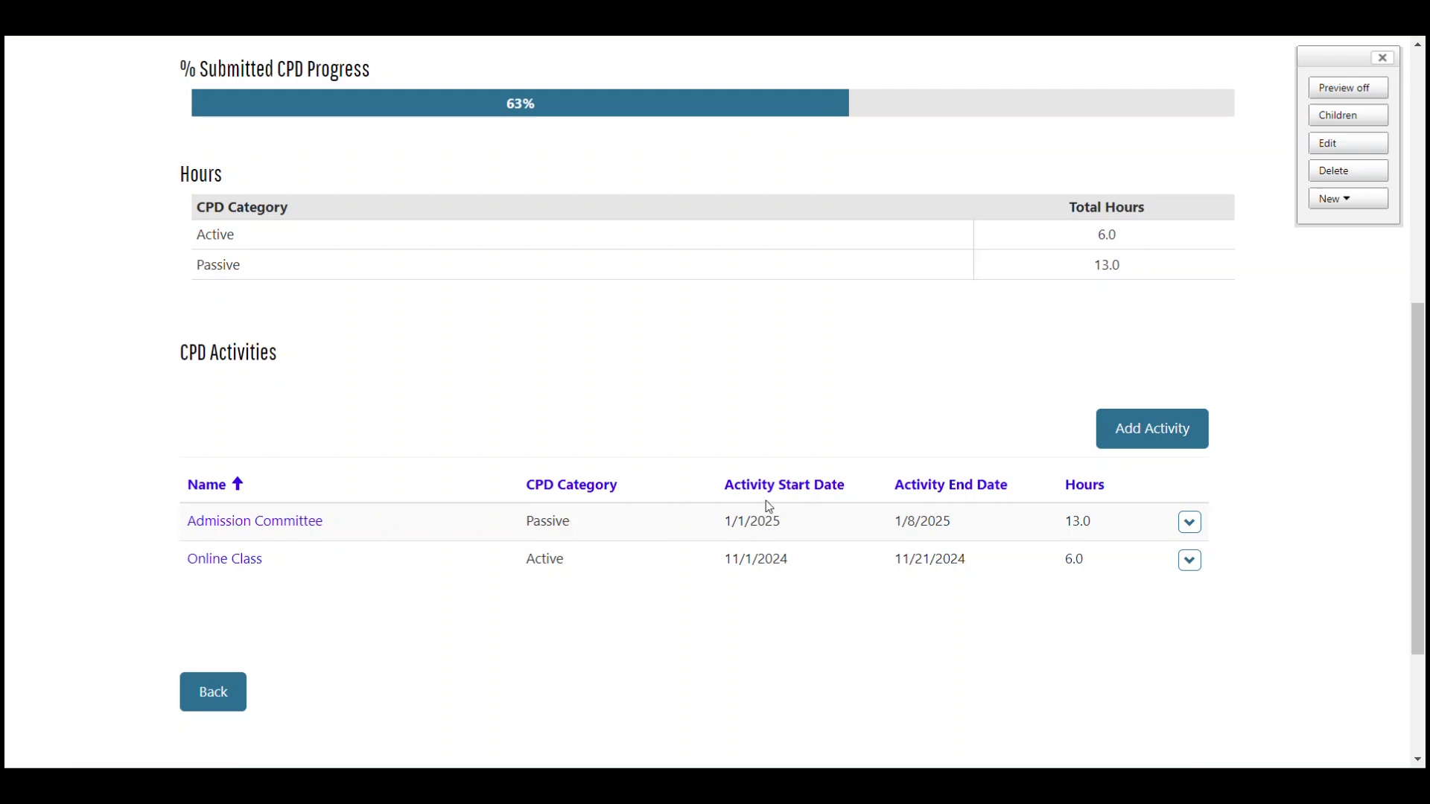
mouse_move(910, 518)
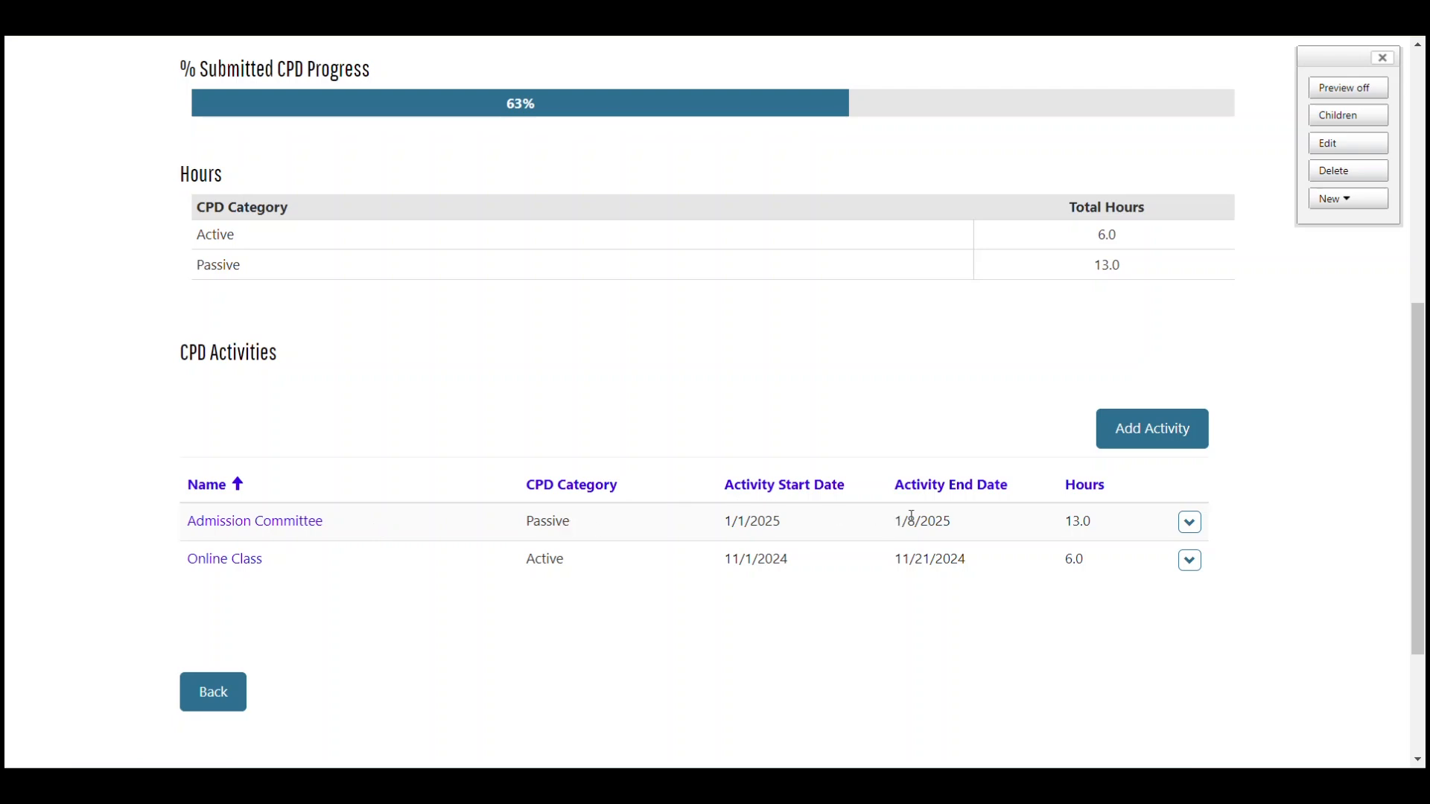
mouse_move(1089, 541)
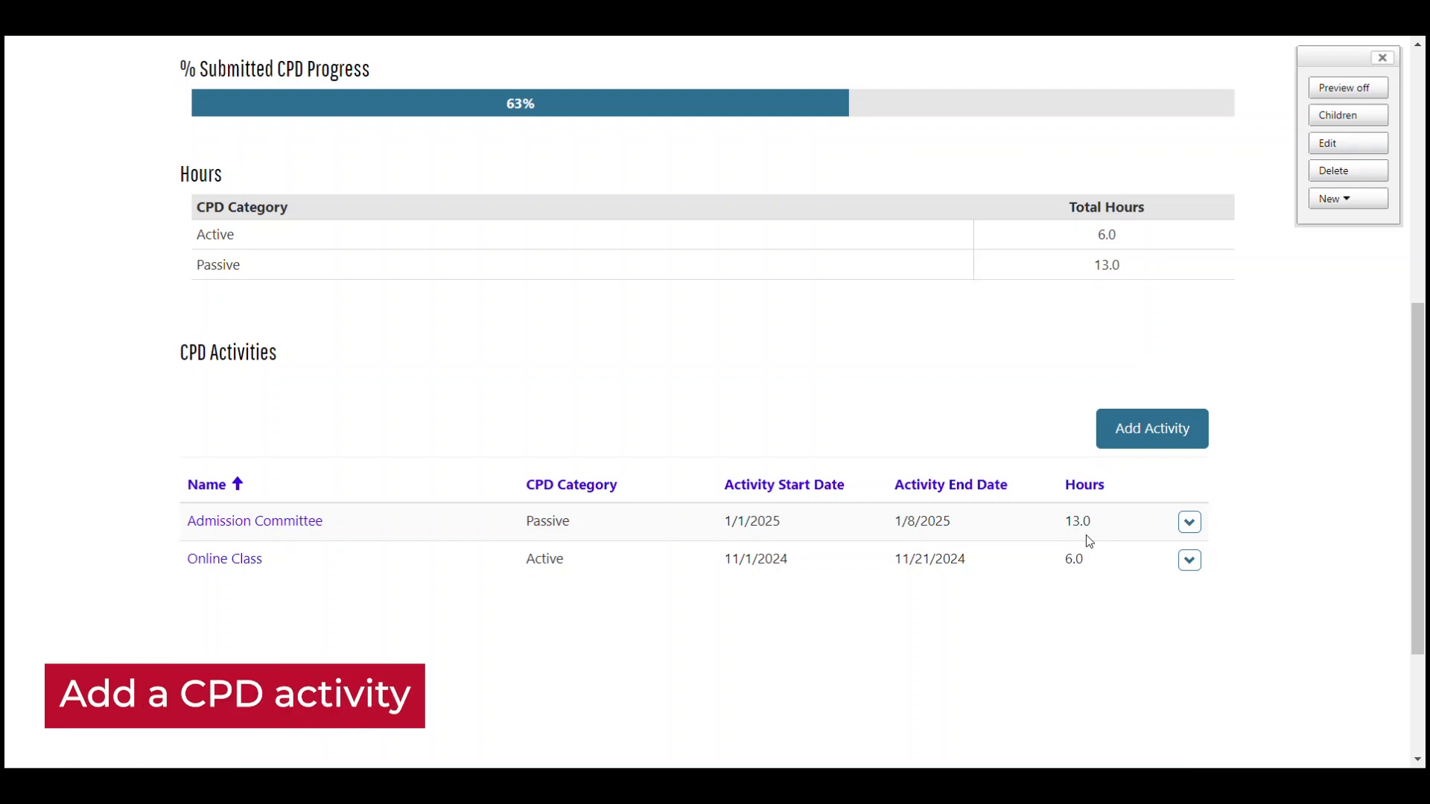
mouse_move(1169, 421)
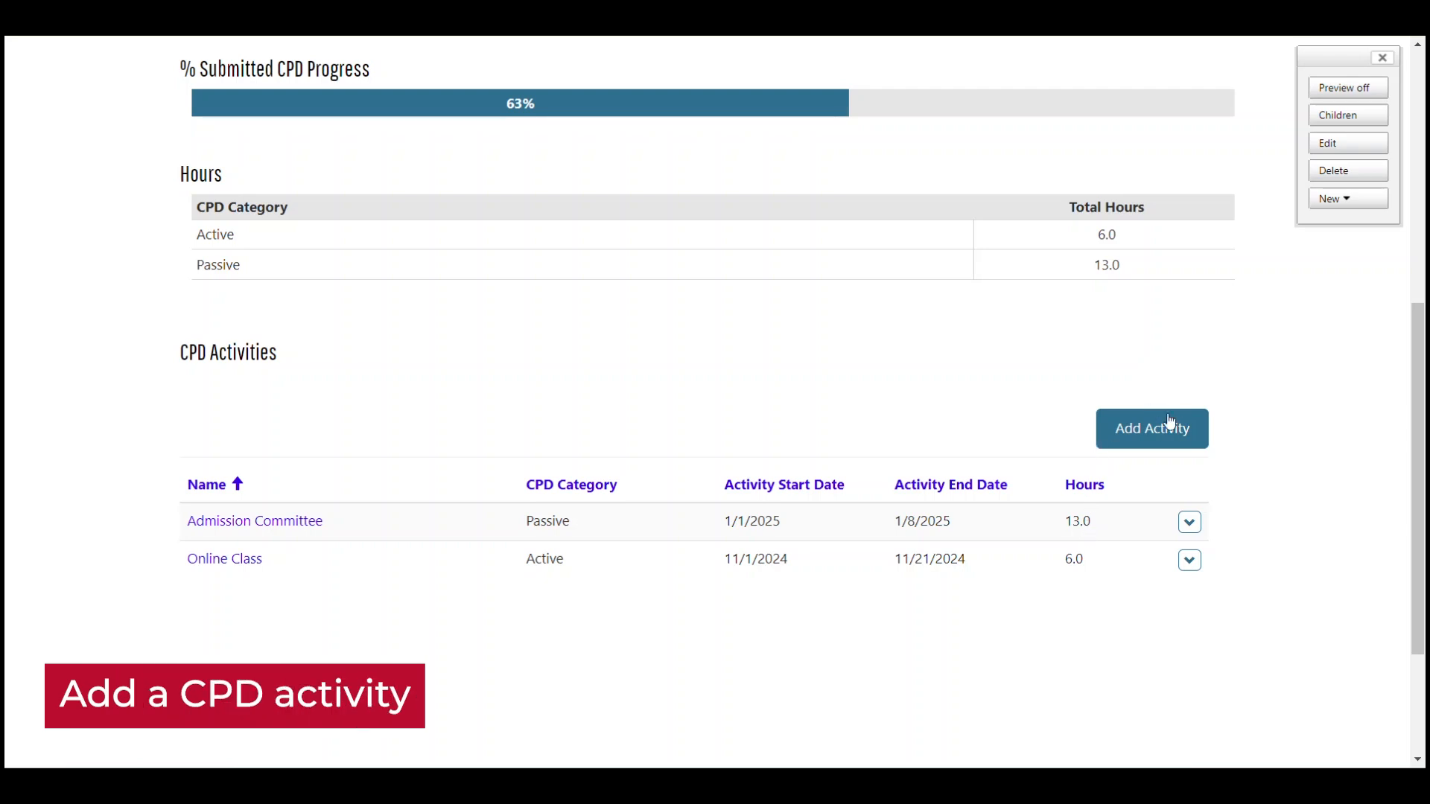
Start a new CPD activity titled 'Online Learning' with provider George Brown
click(1151, 428)
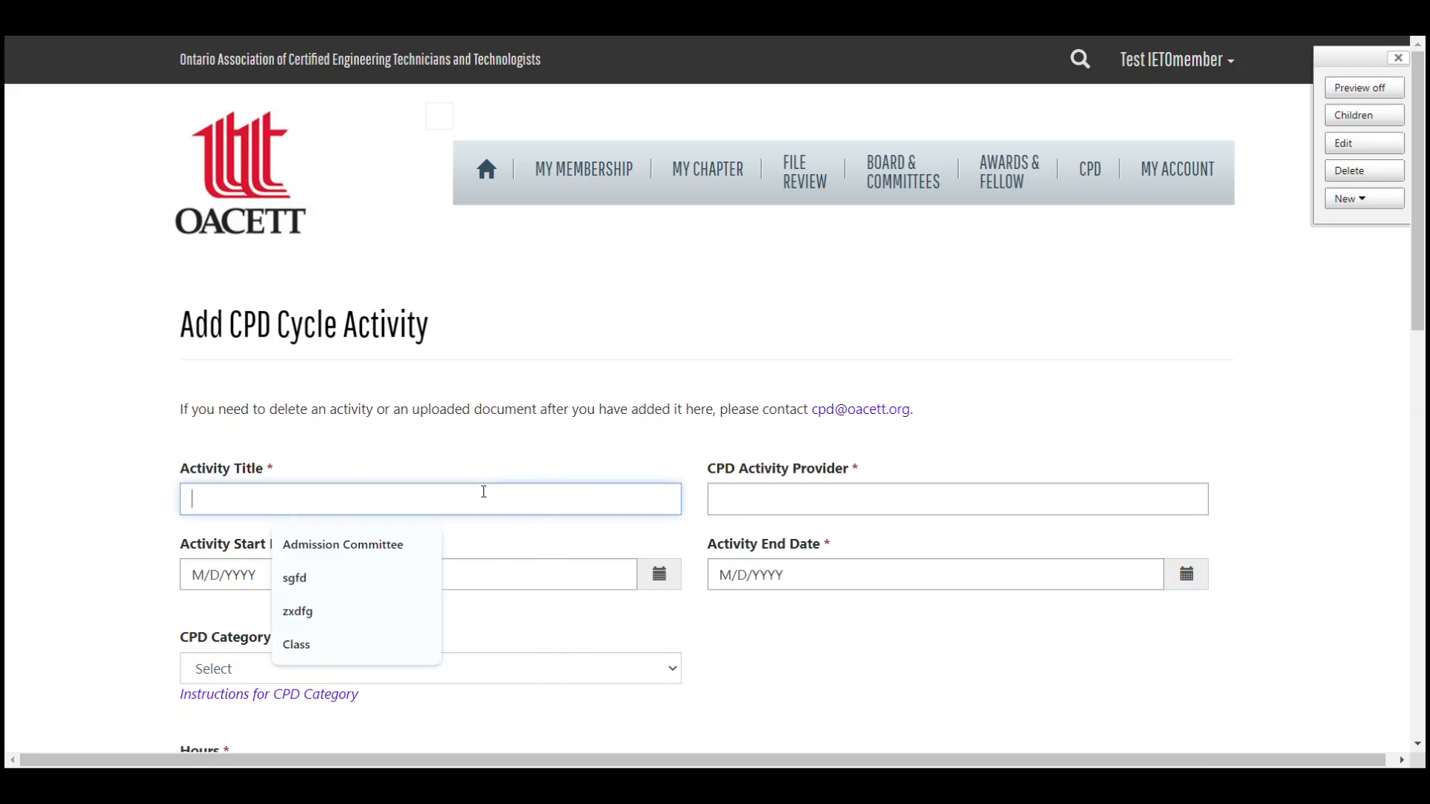
text(Onine)
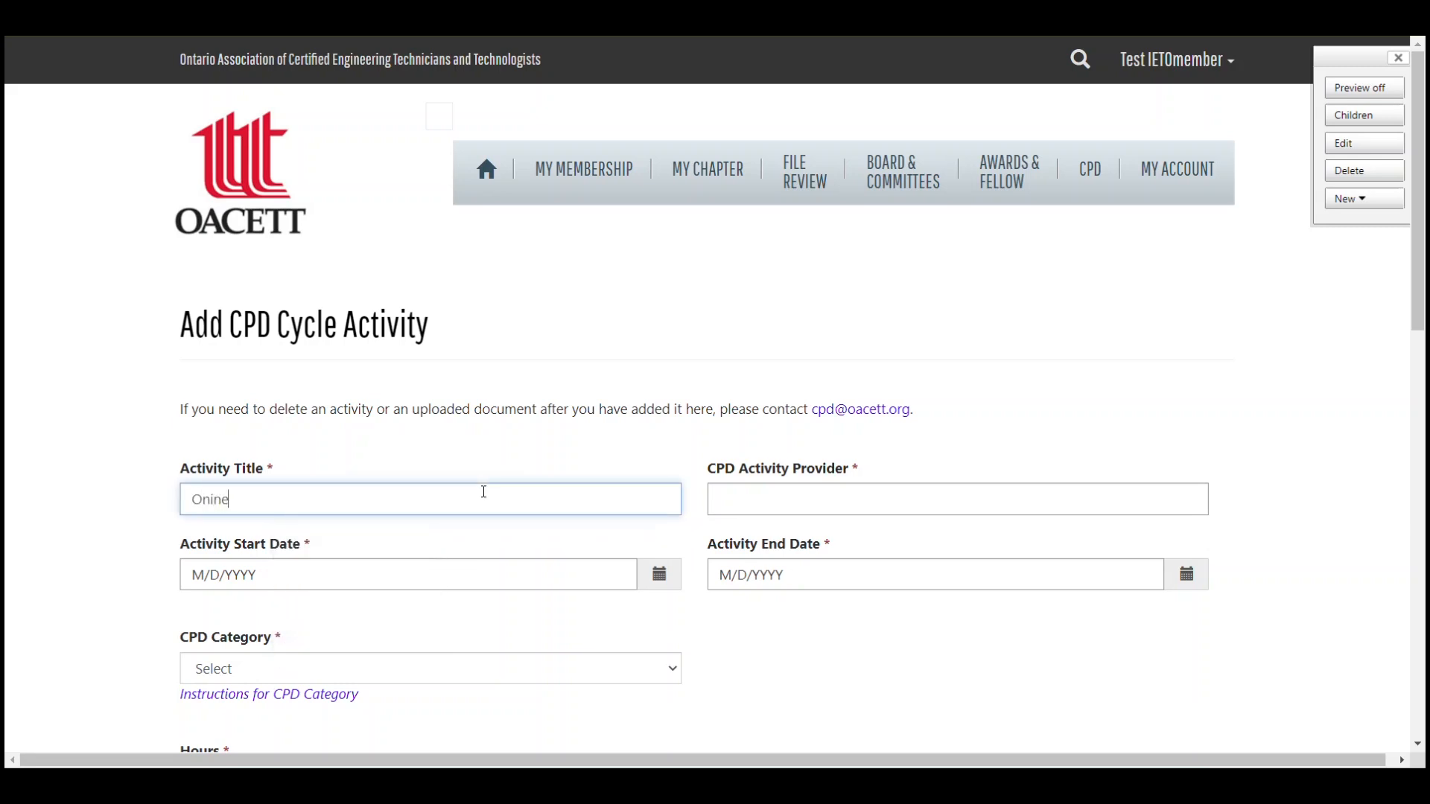
text(Learning)
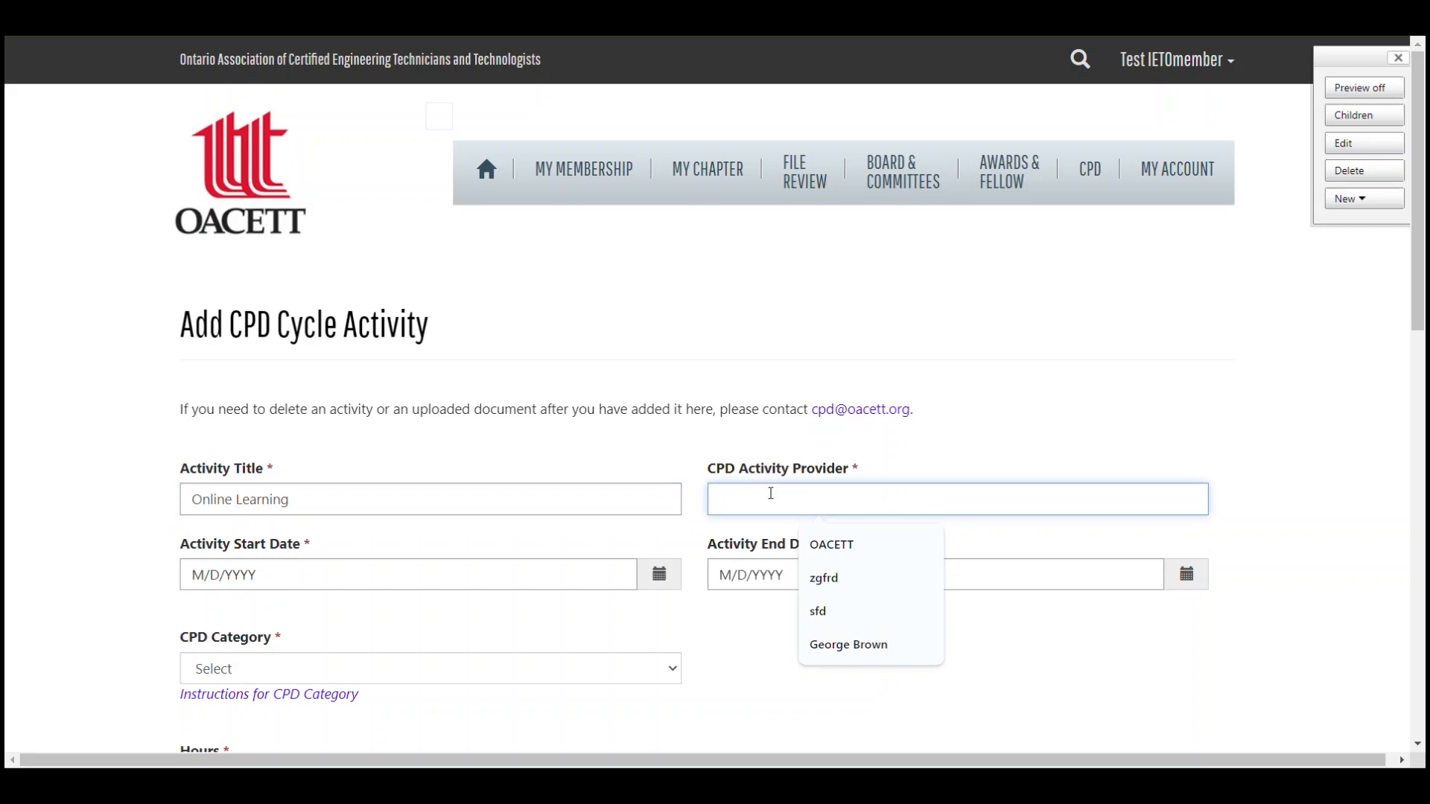
click(847, 644)
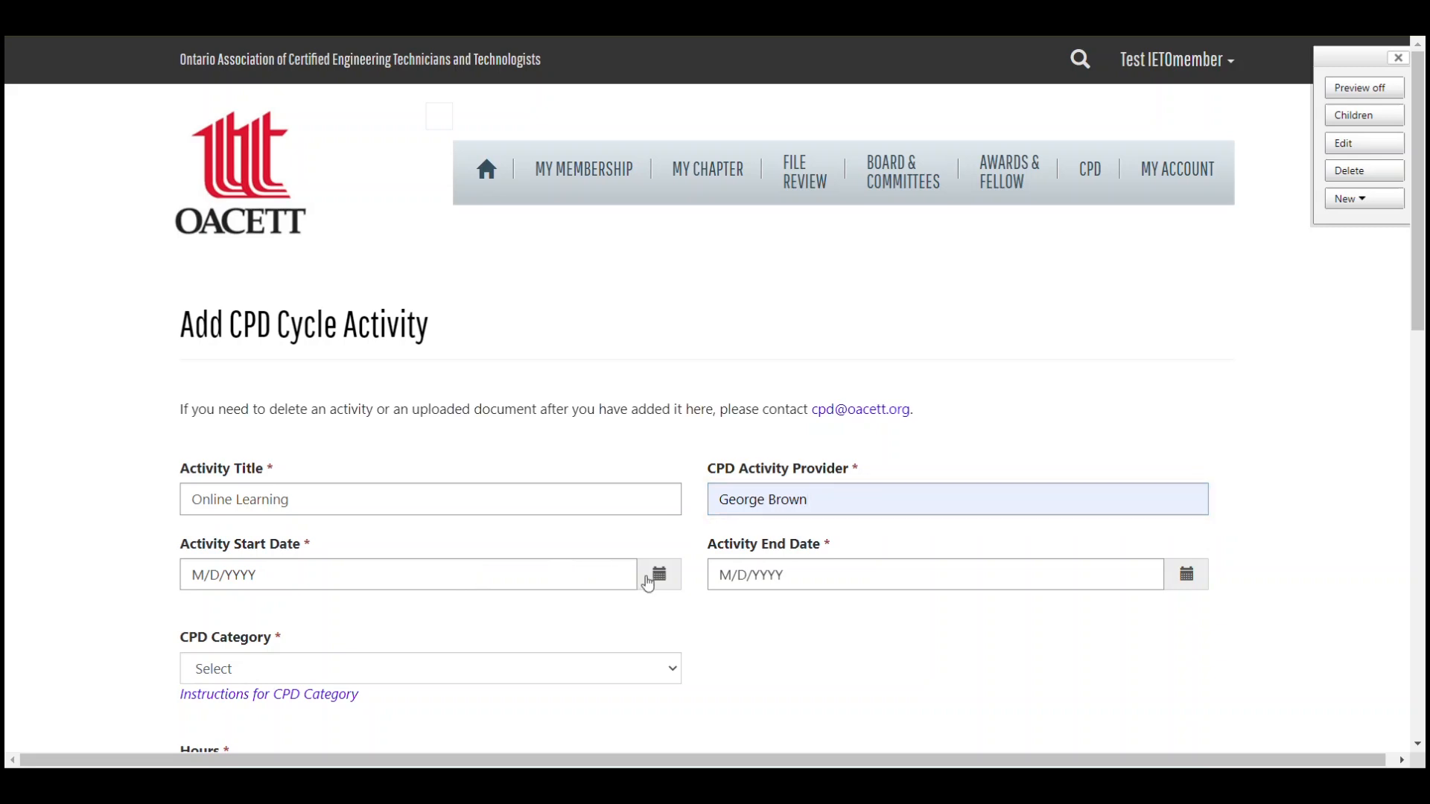
Set end date 1/1/2025, category Active, 6 hours, and description 'Test Description'
text(1/1/2025)
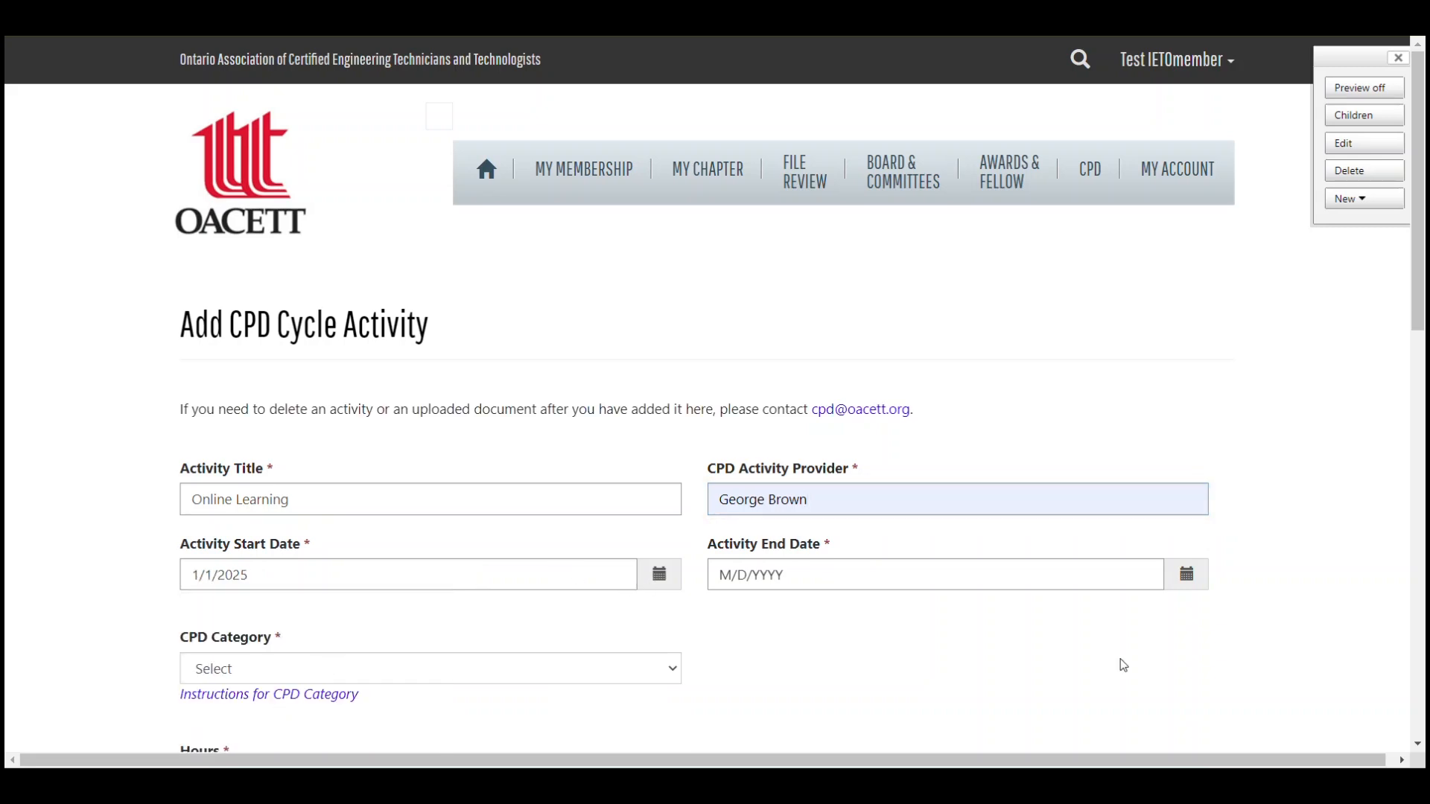
click(1185, 574)
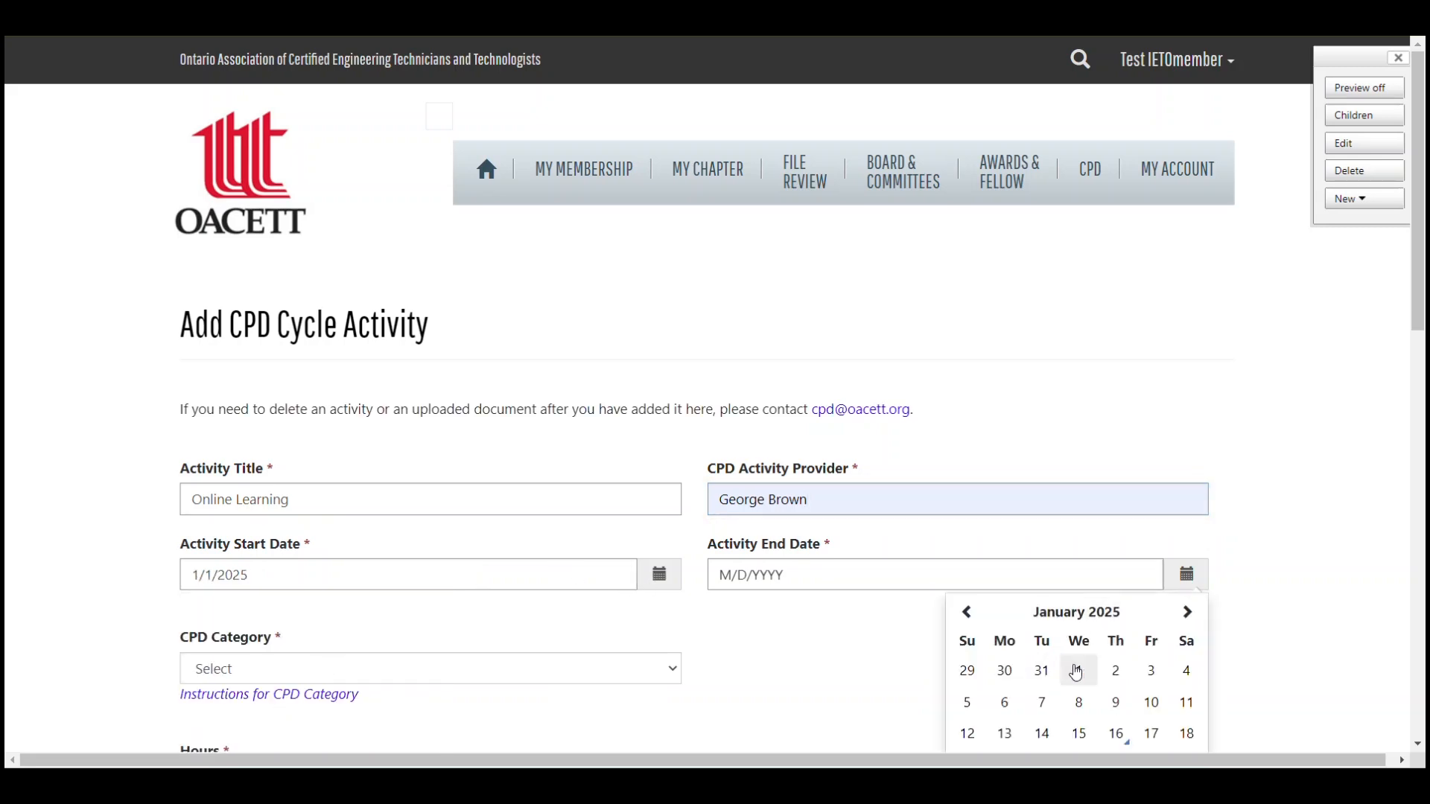
click(1078, 670)
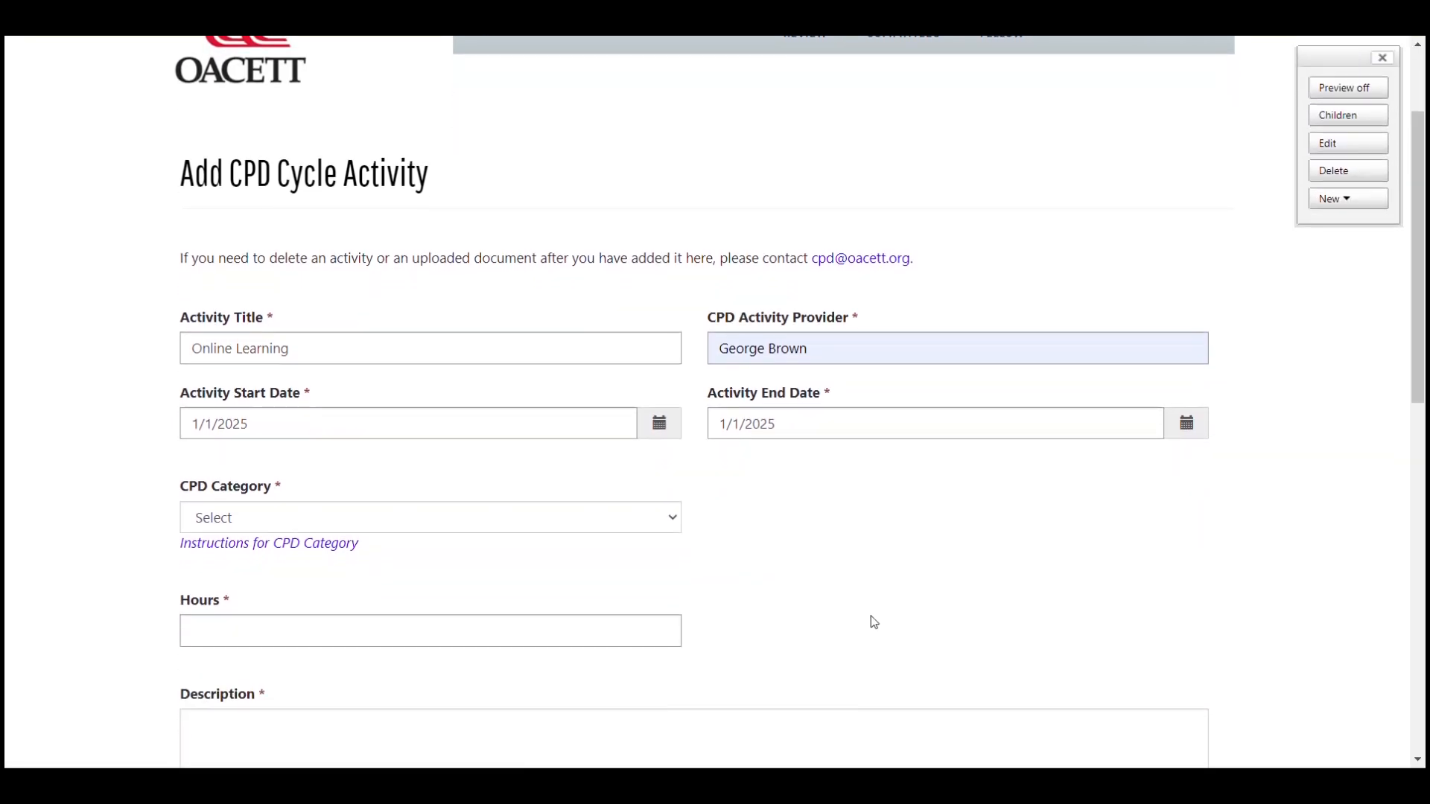
mouse_move(524, 552)
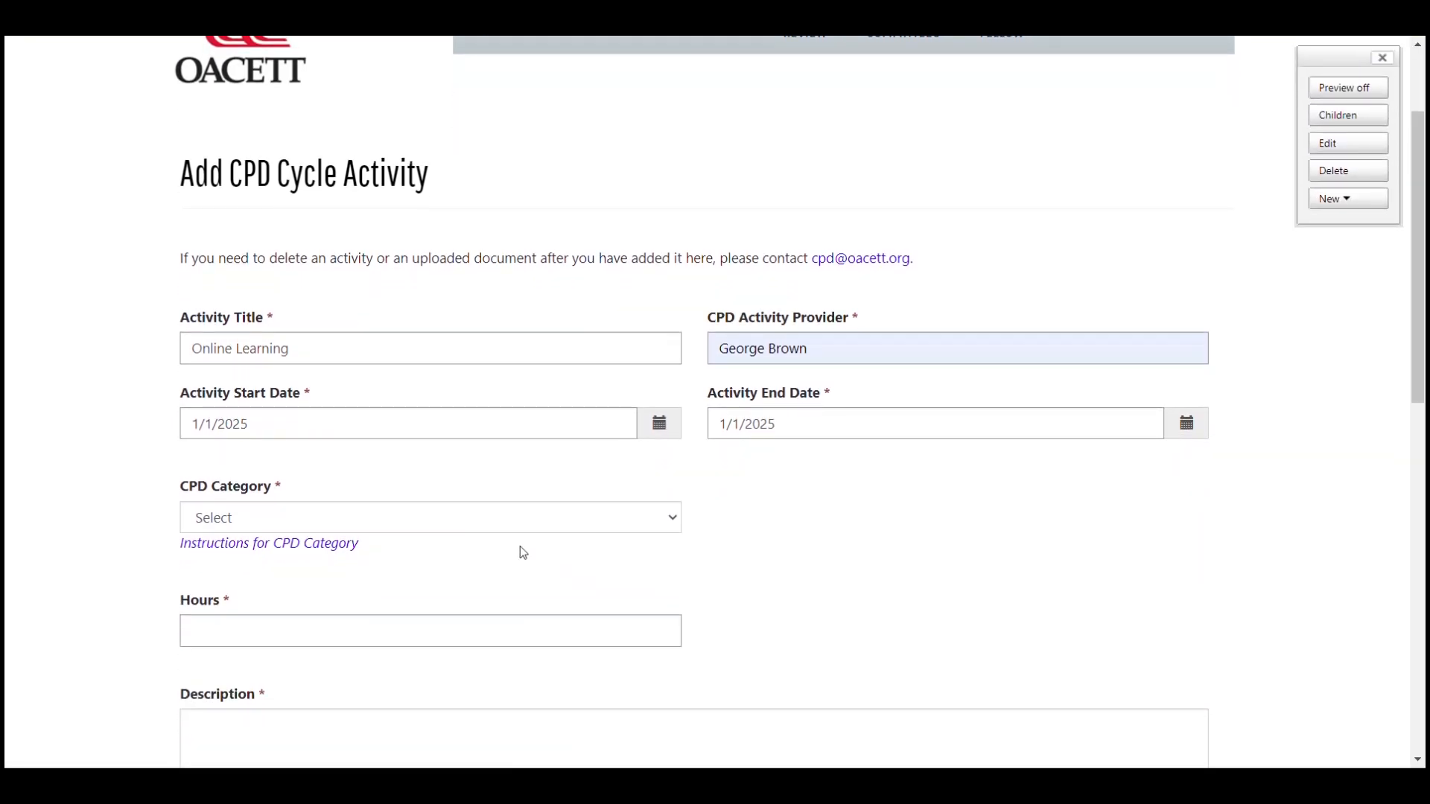
click(429, 517)
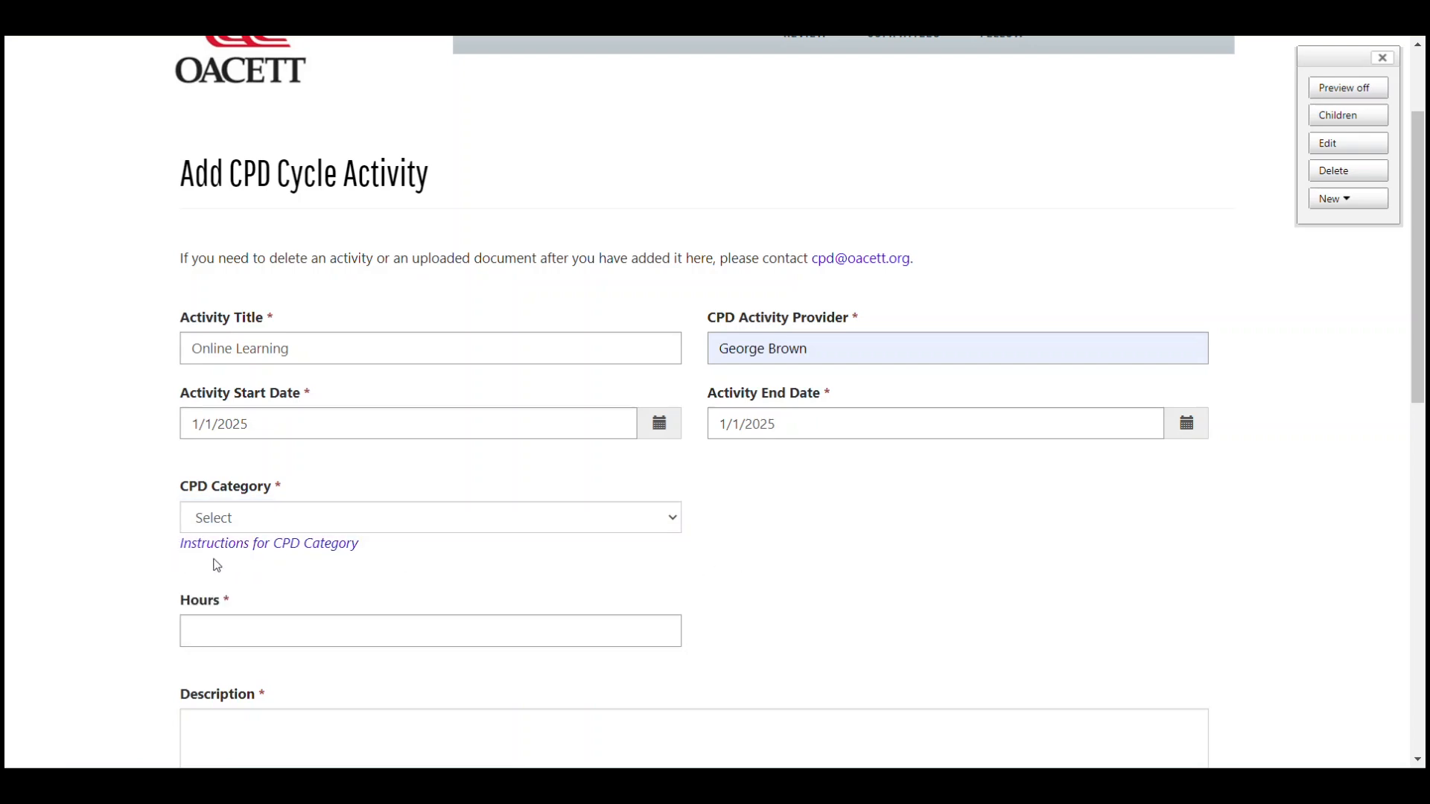
mouse_move(187, 567)
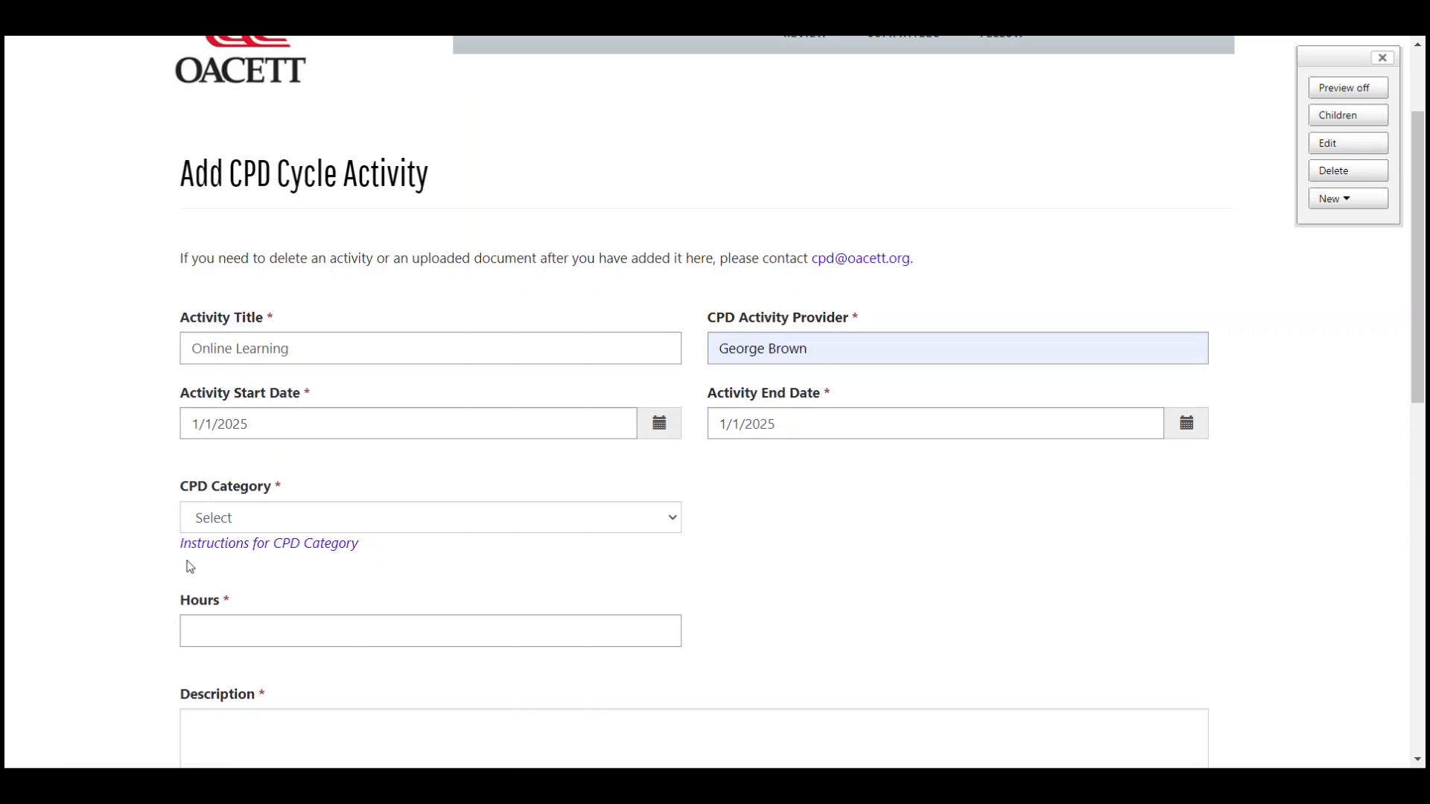
mouse_move(259, 566)
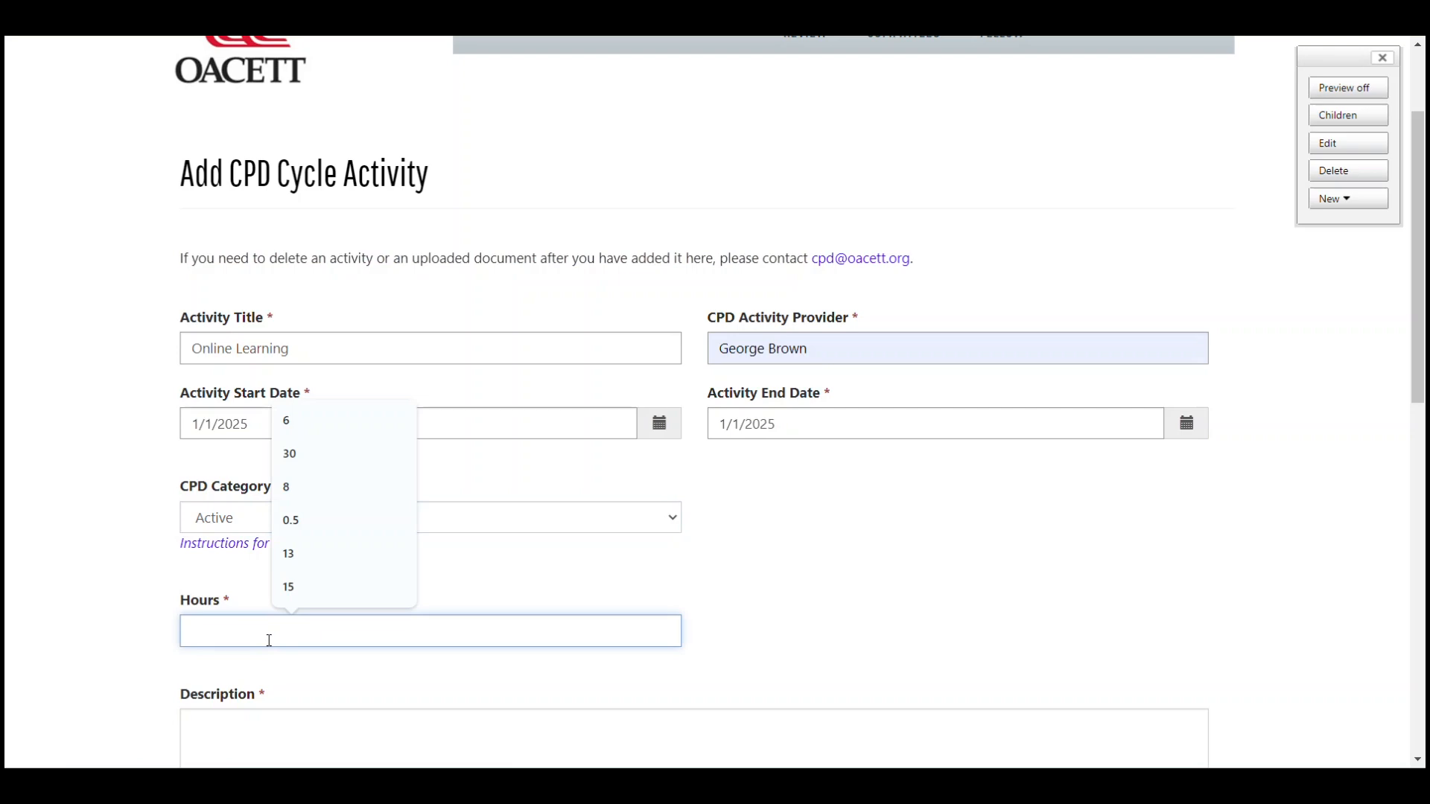
click(285, 420)
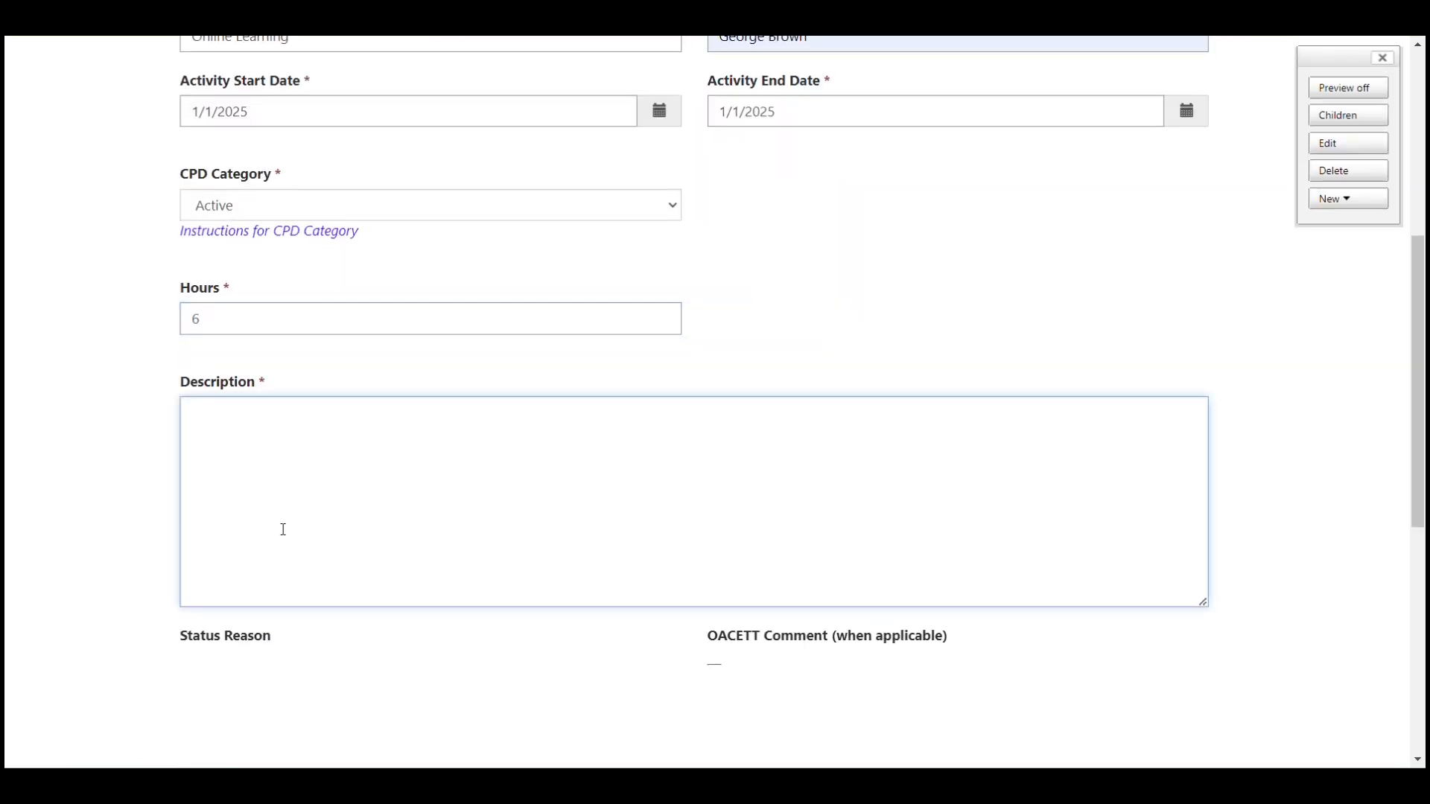
text(Test Desc)
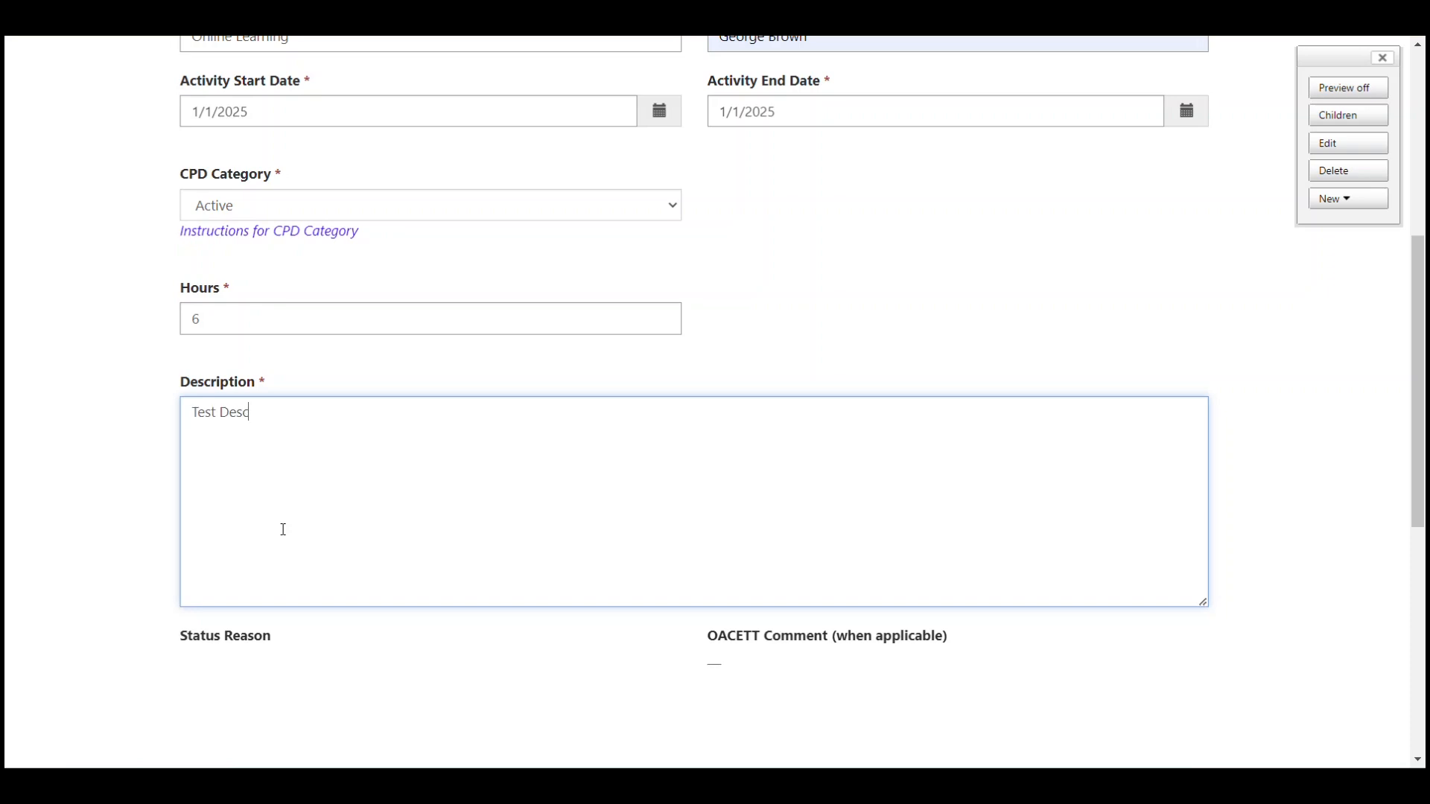
text(ription)
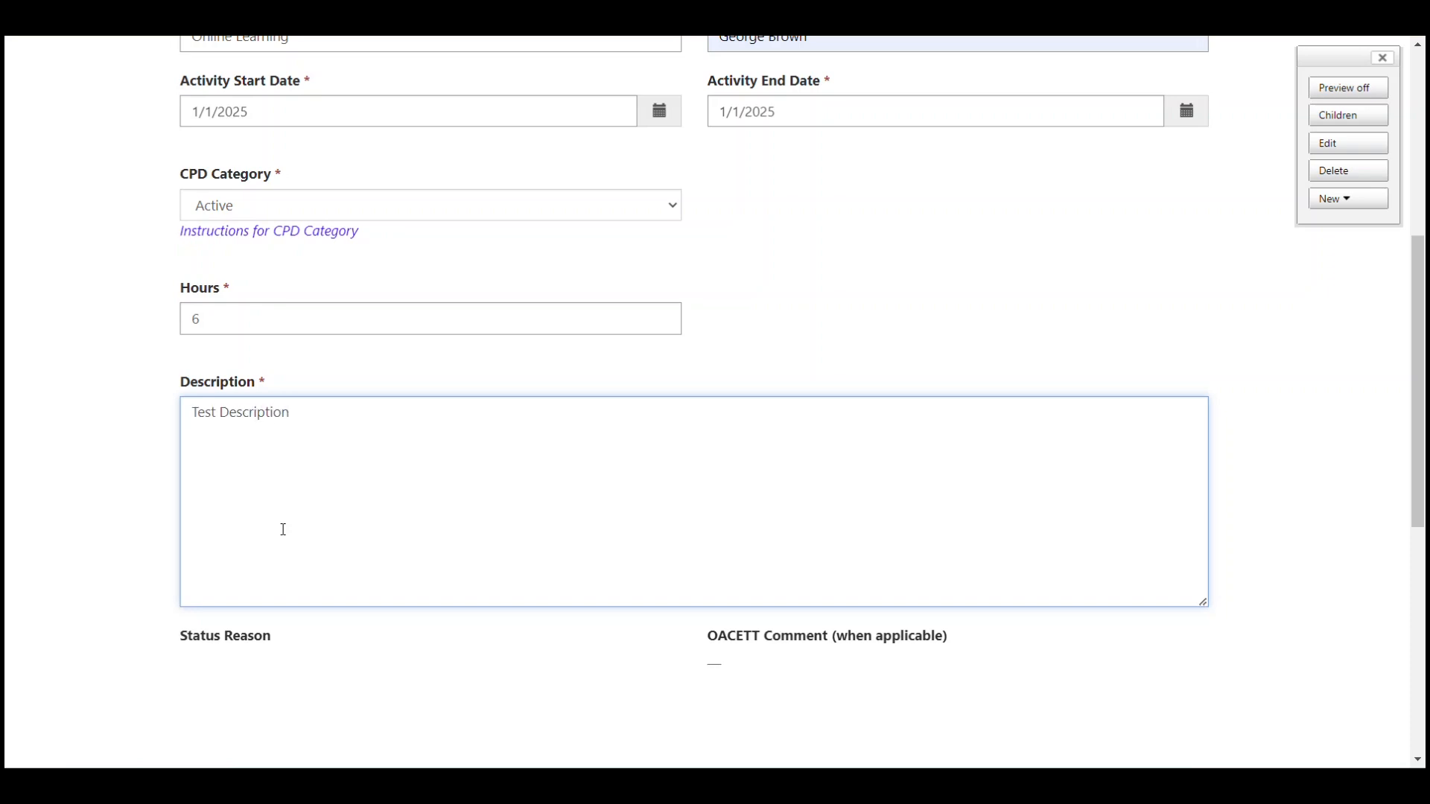
mouse_move(308, 524)
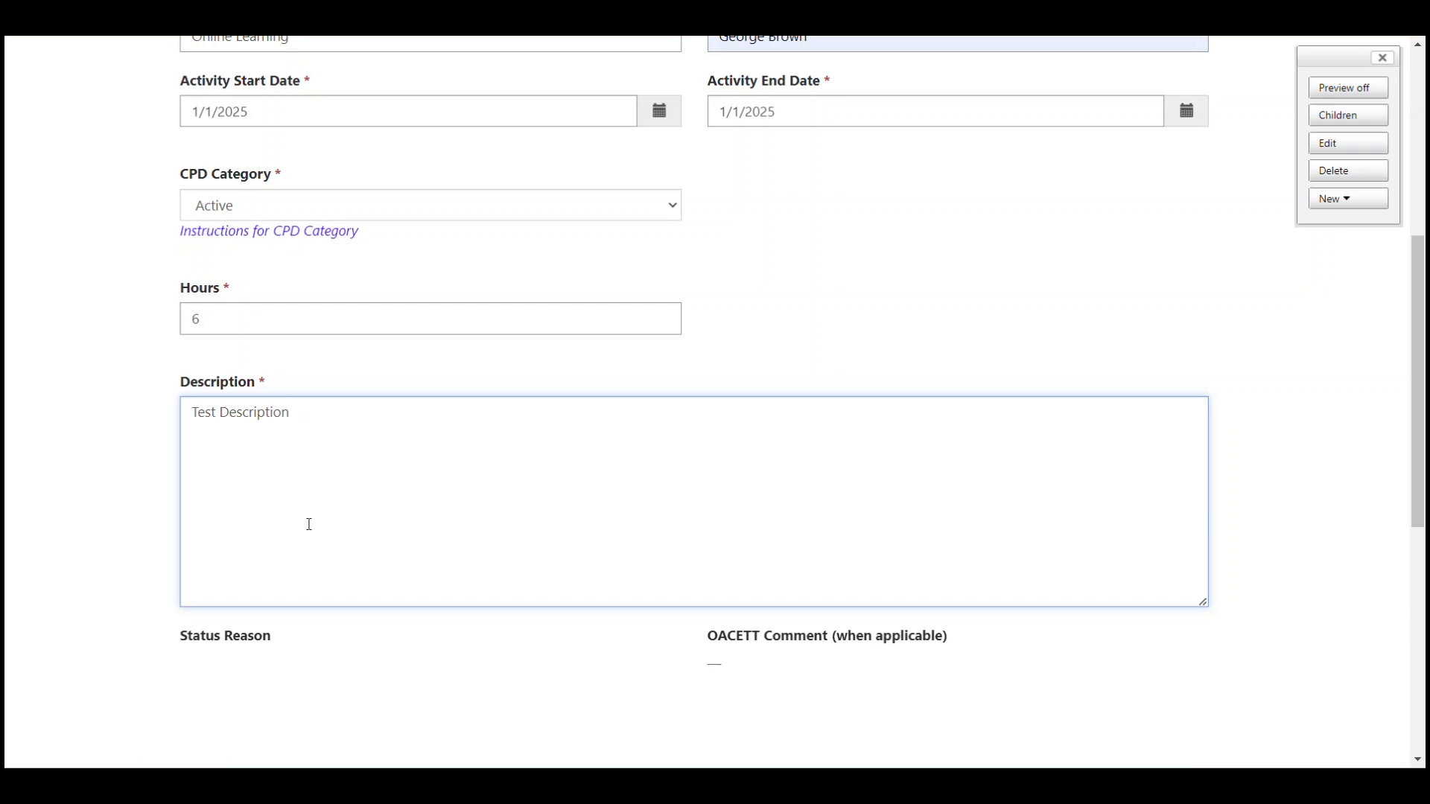
scroll(down, 3)
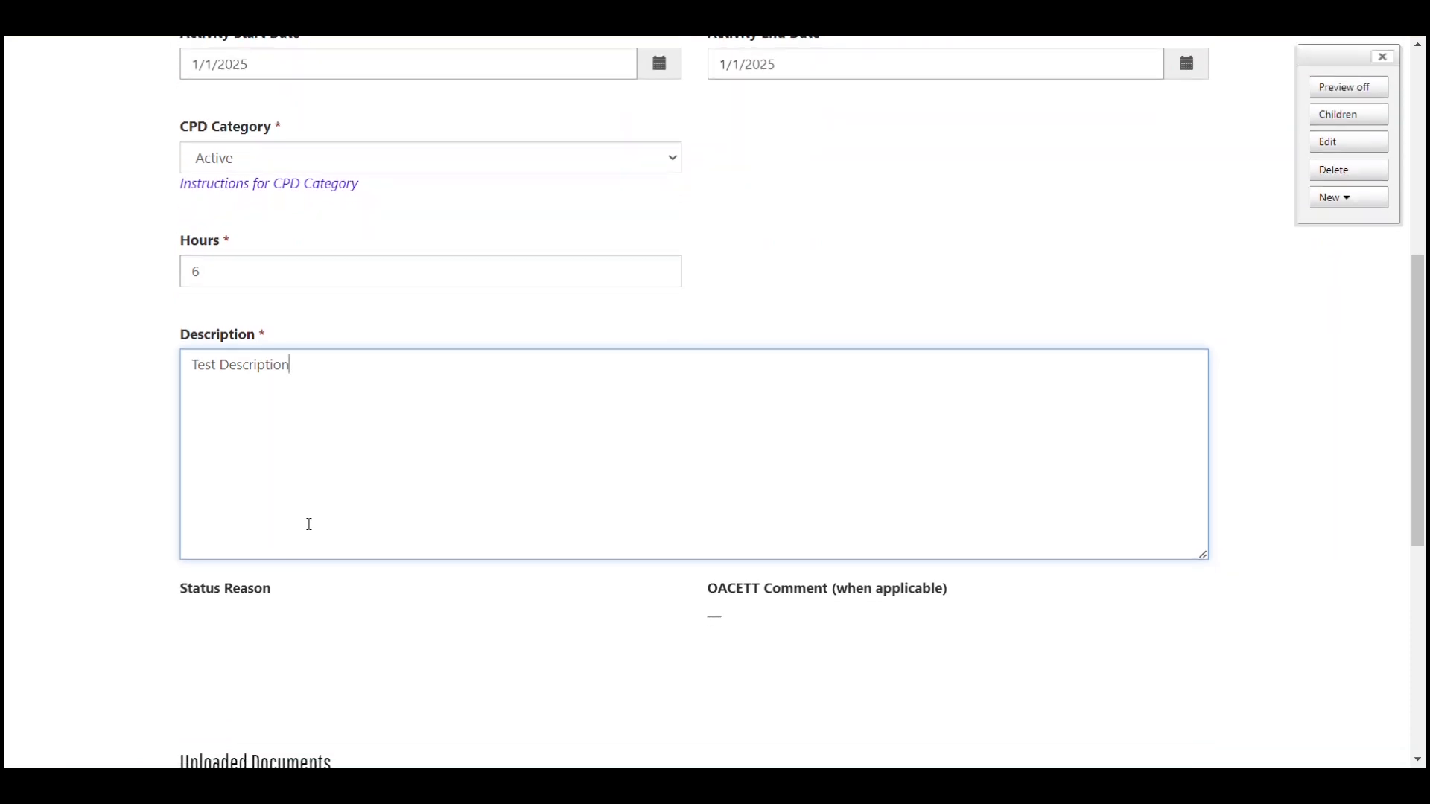
scroll(down, 3)
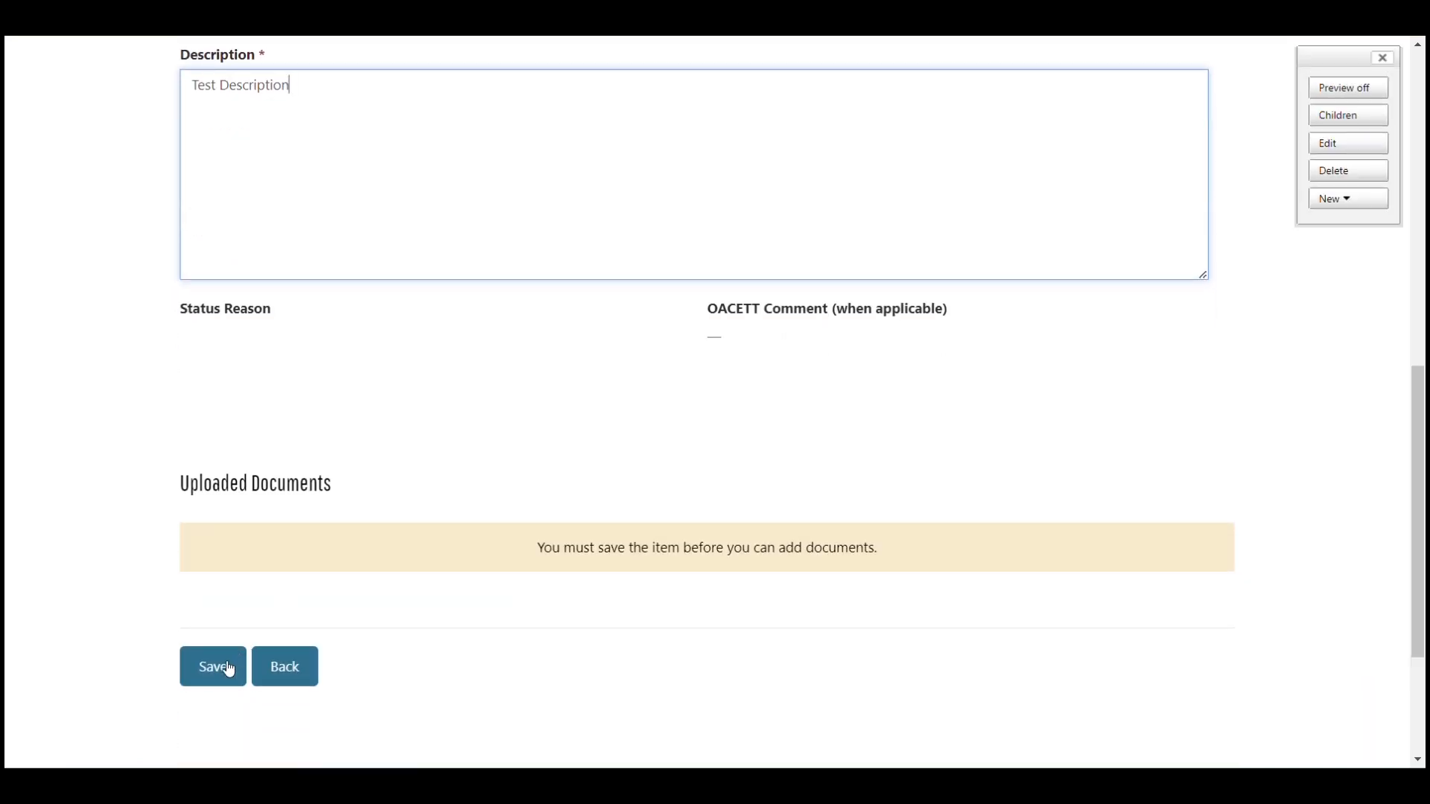
Save the Online Learning activity and scroll to its Uploaded Documents section
click(212, 666)
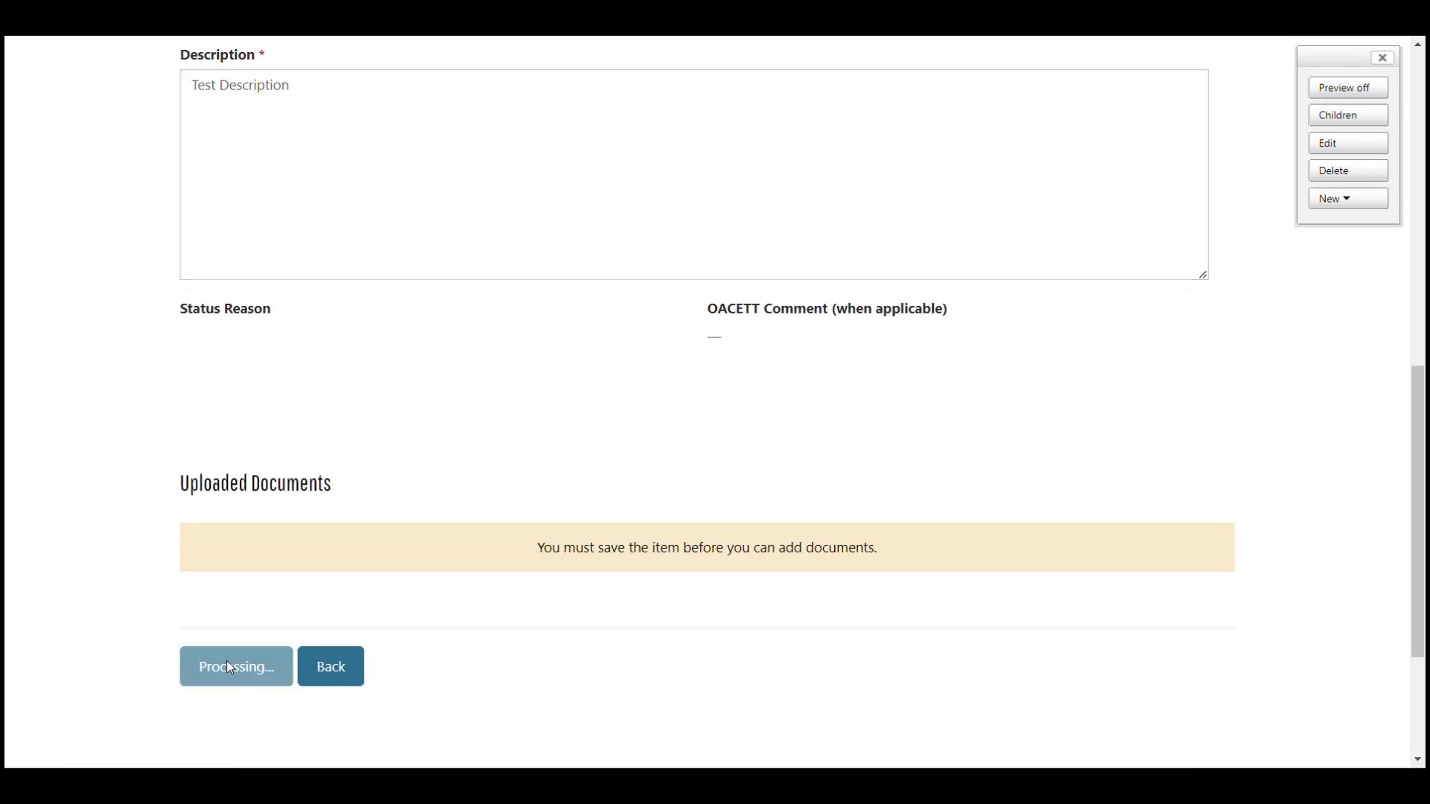
click(235, 667)
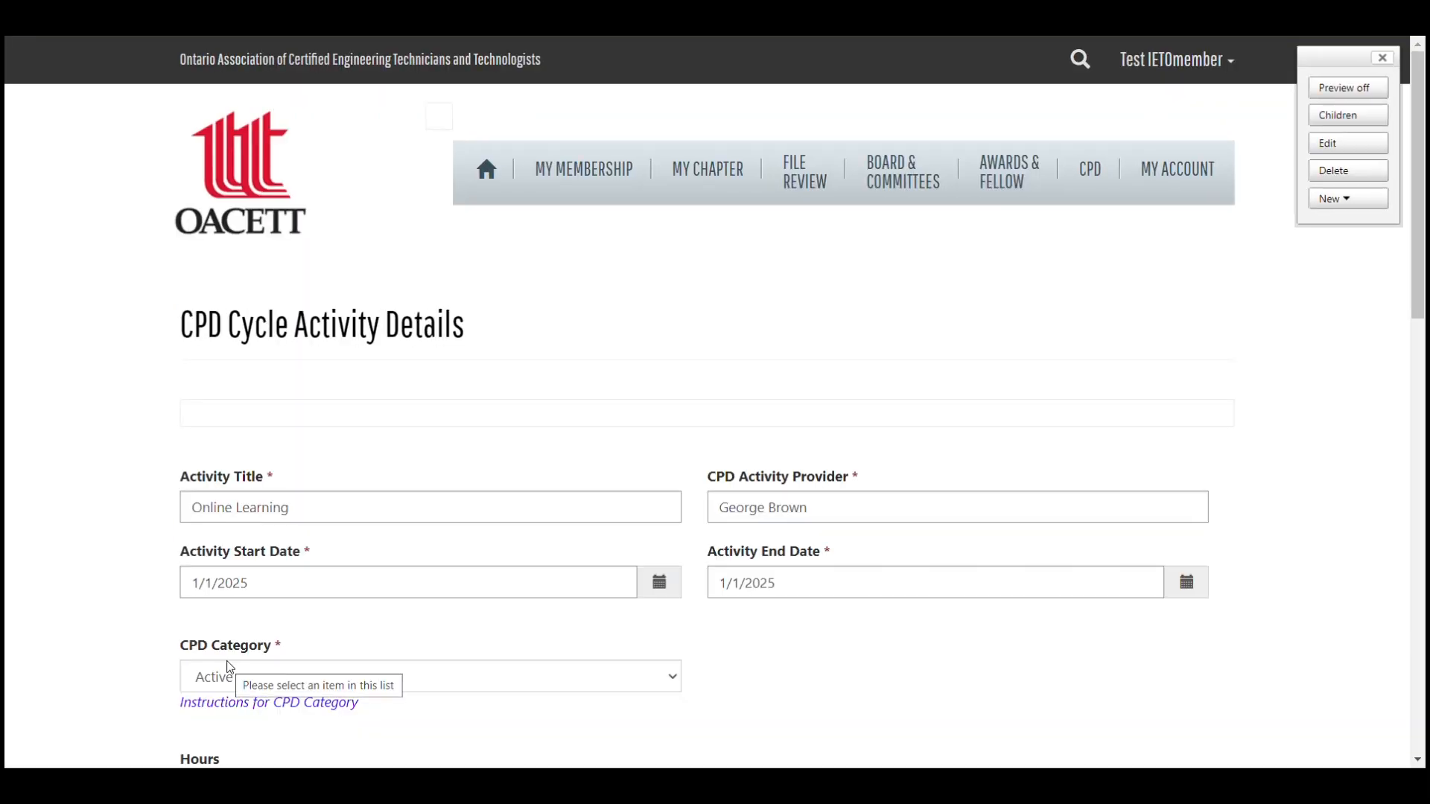
scroll(down, 3)
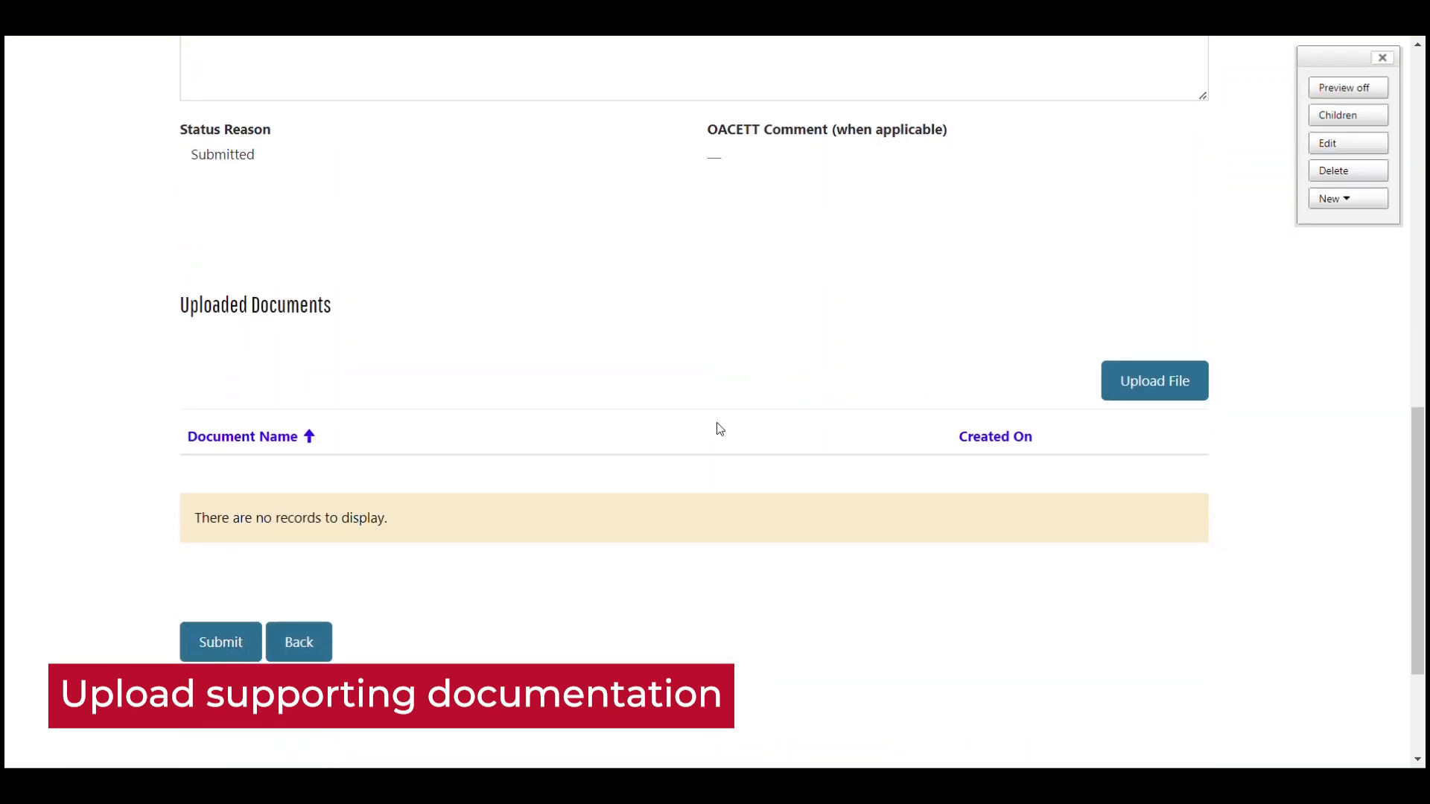
mouse_move(1175, 398)
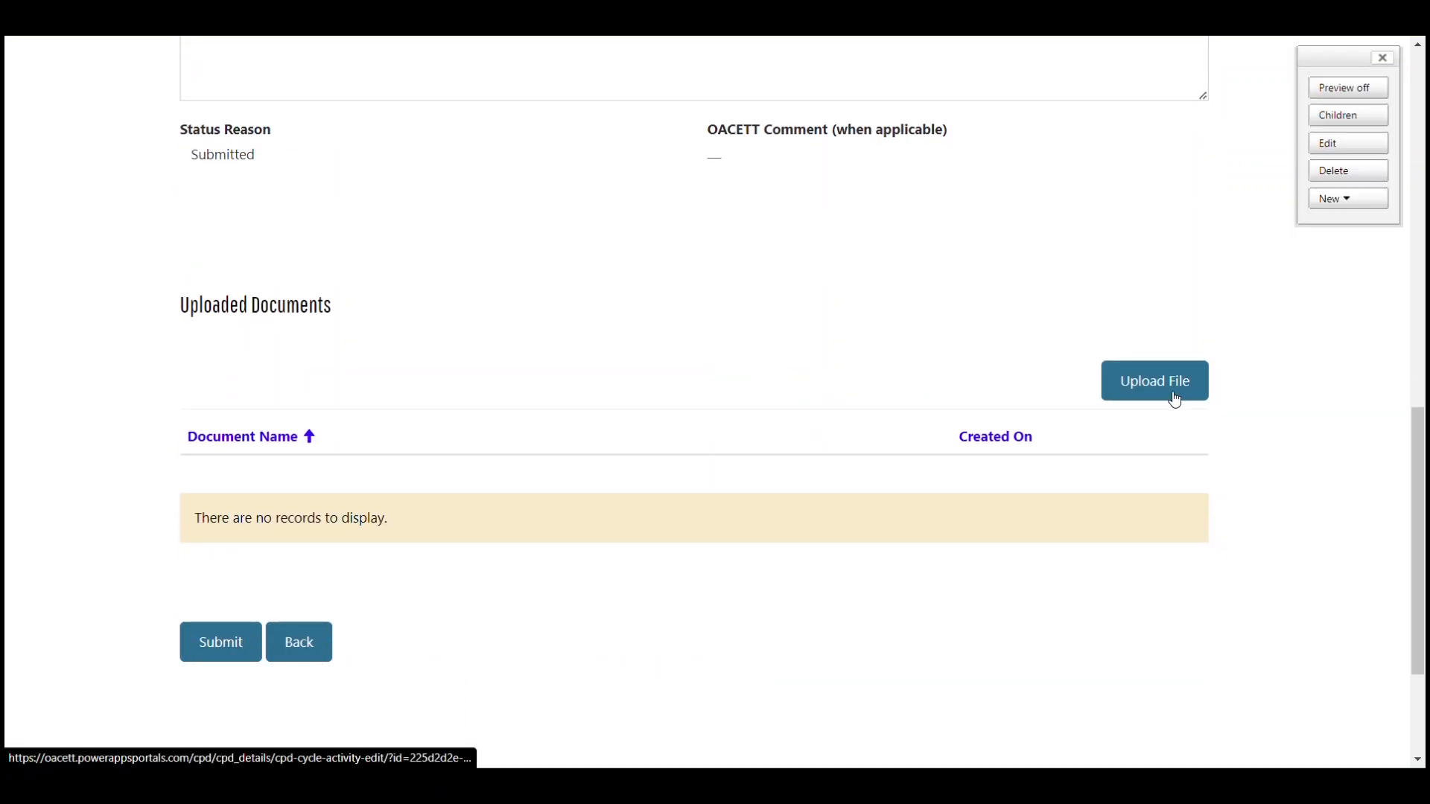
mouse_move(1175, 398)
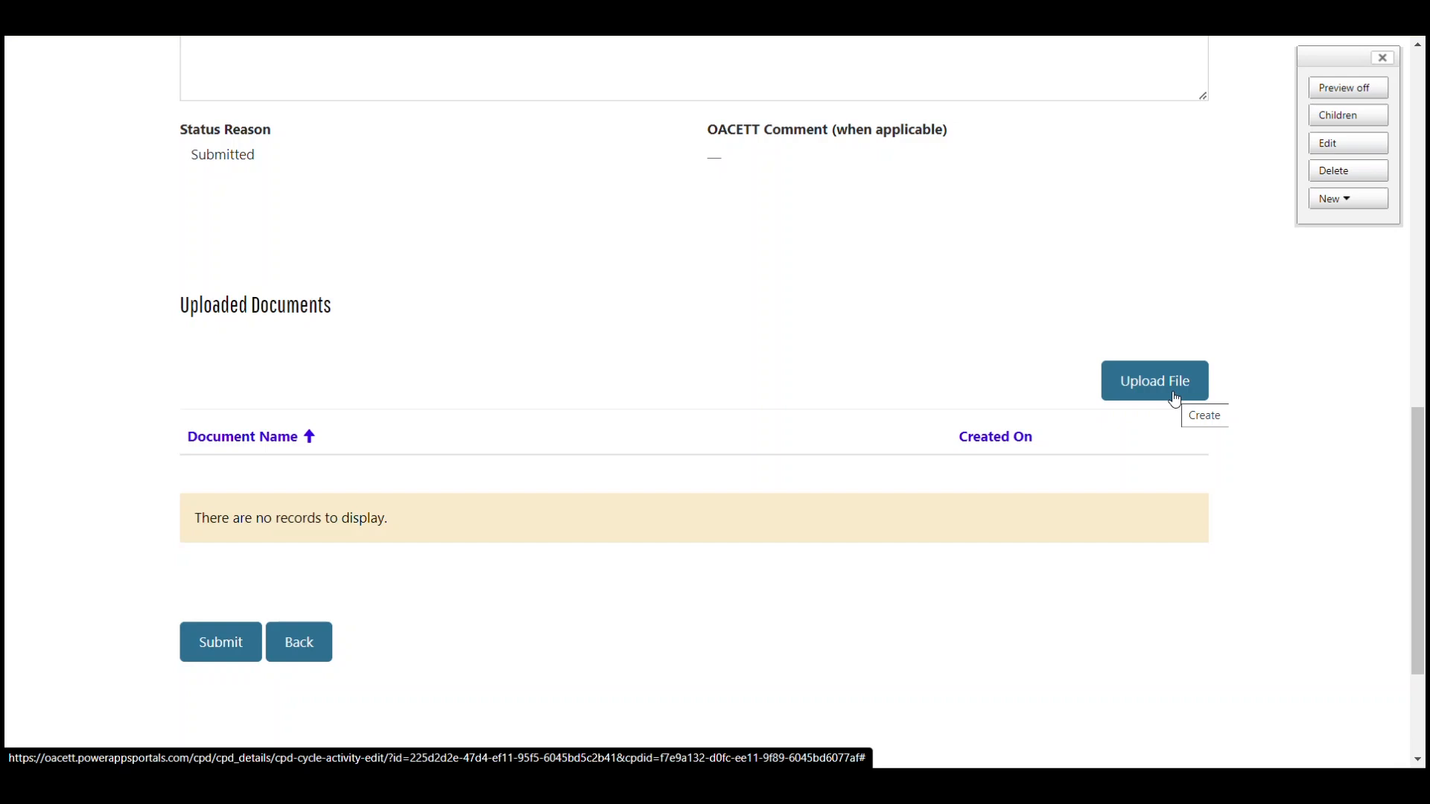
Upload Dummy Doc.docx as a document named 'Certificate'
click(1155, 380)
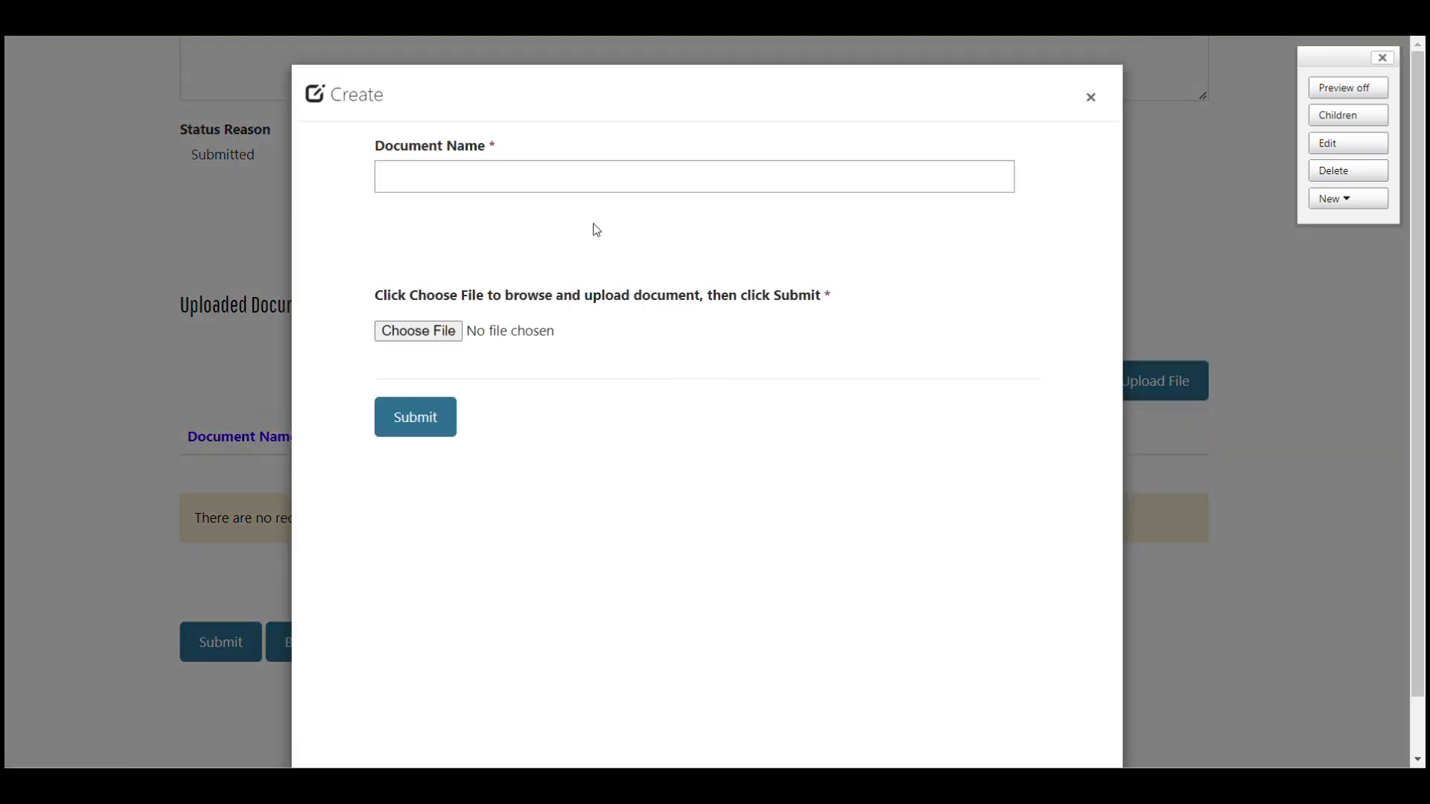
text(Ce)
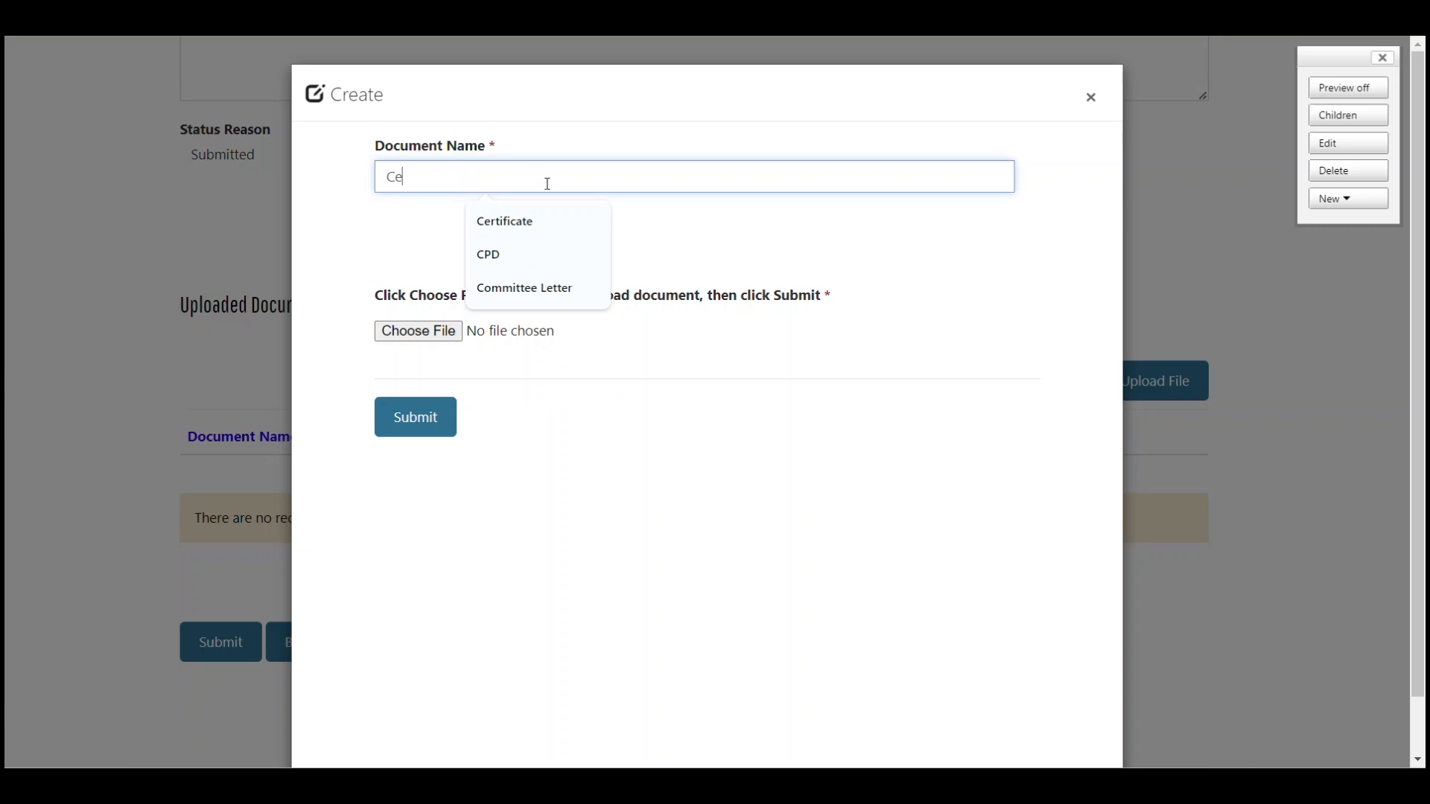
click(504, 221)
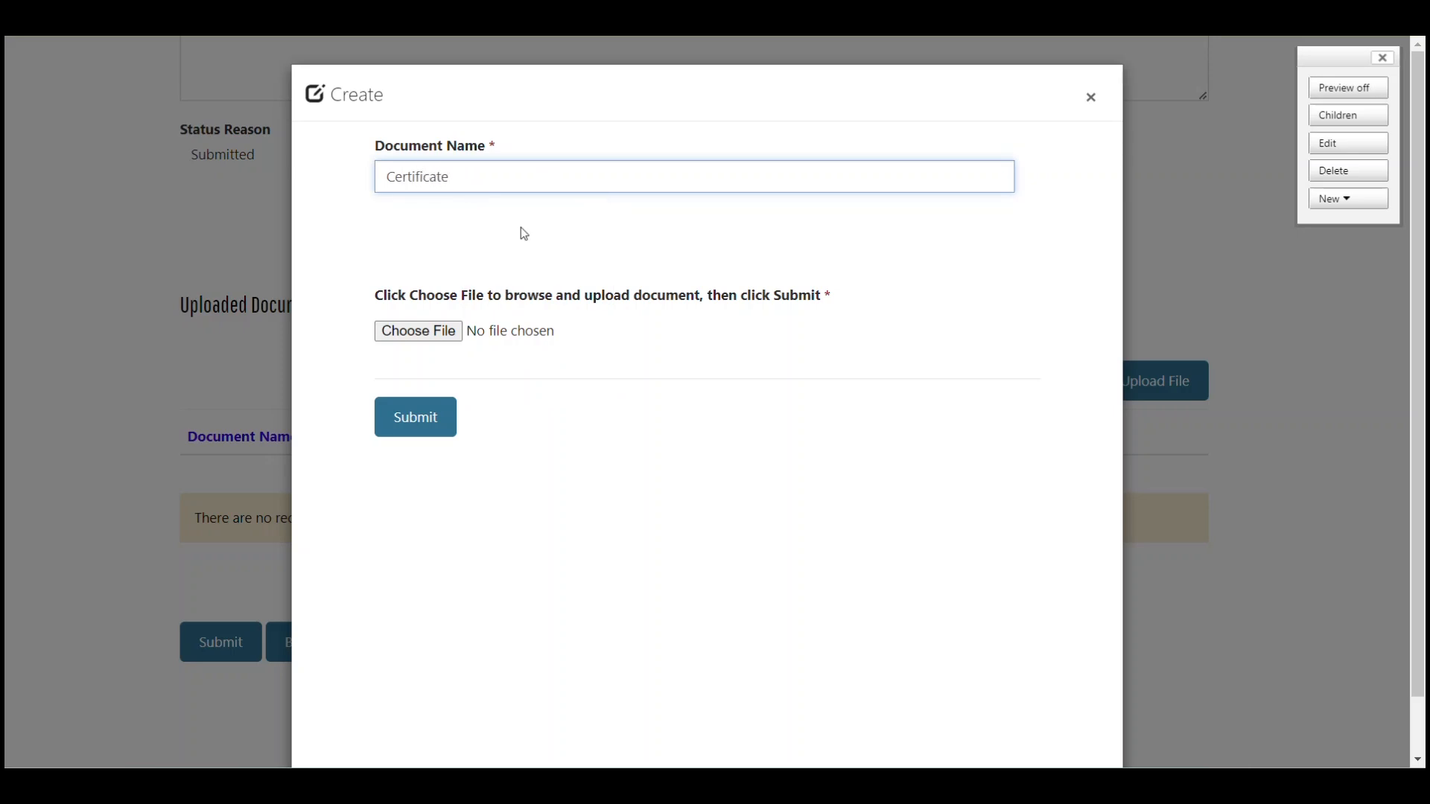
click(418, 331)
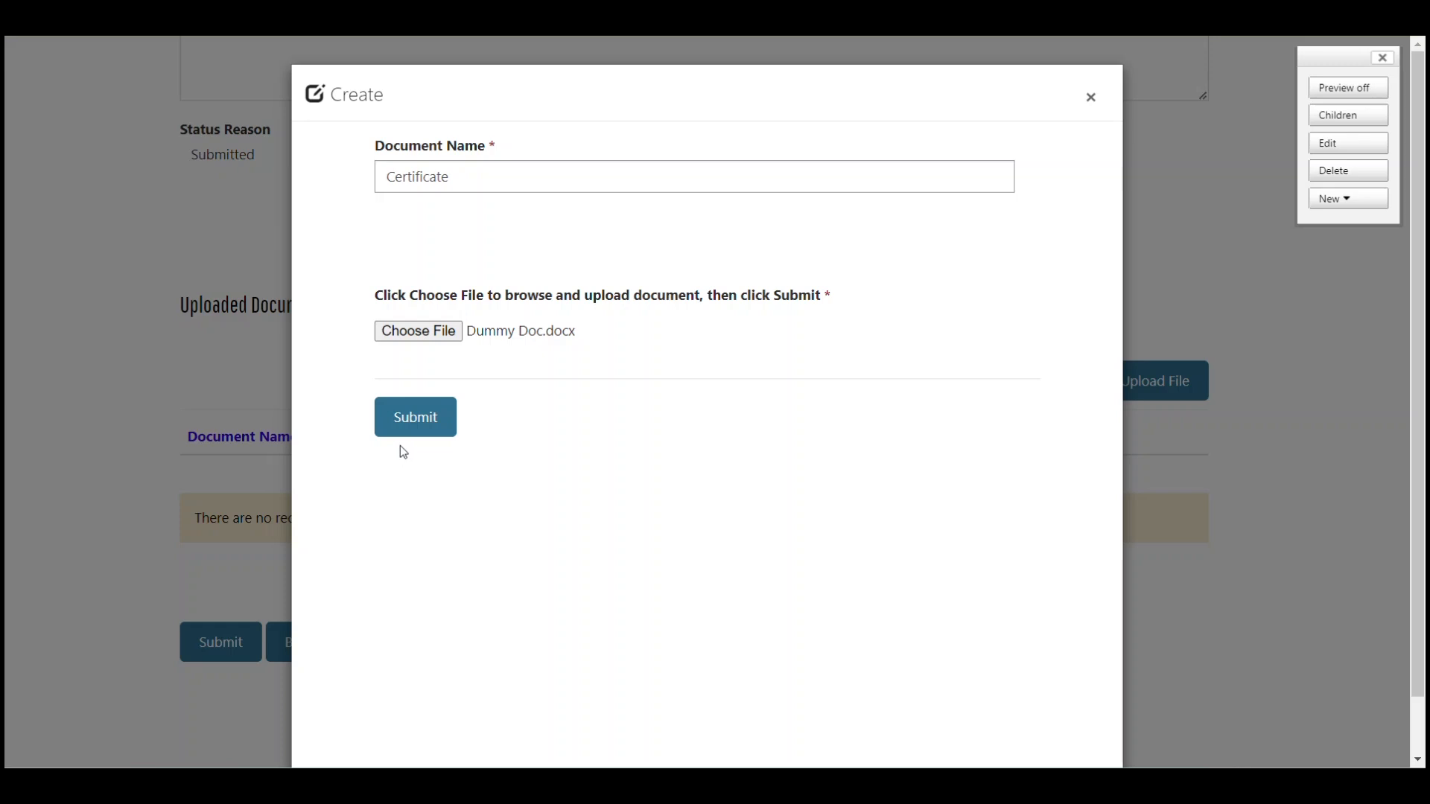
click(415, 417)
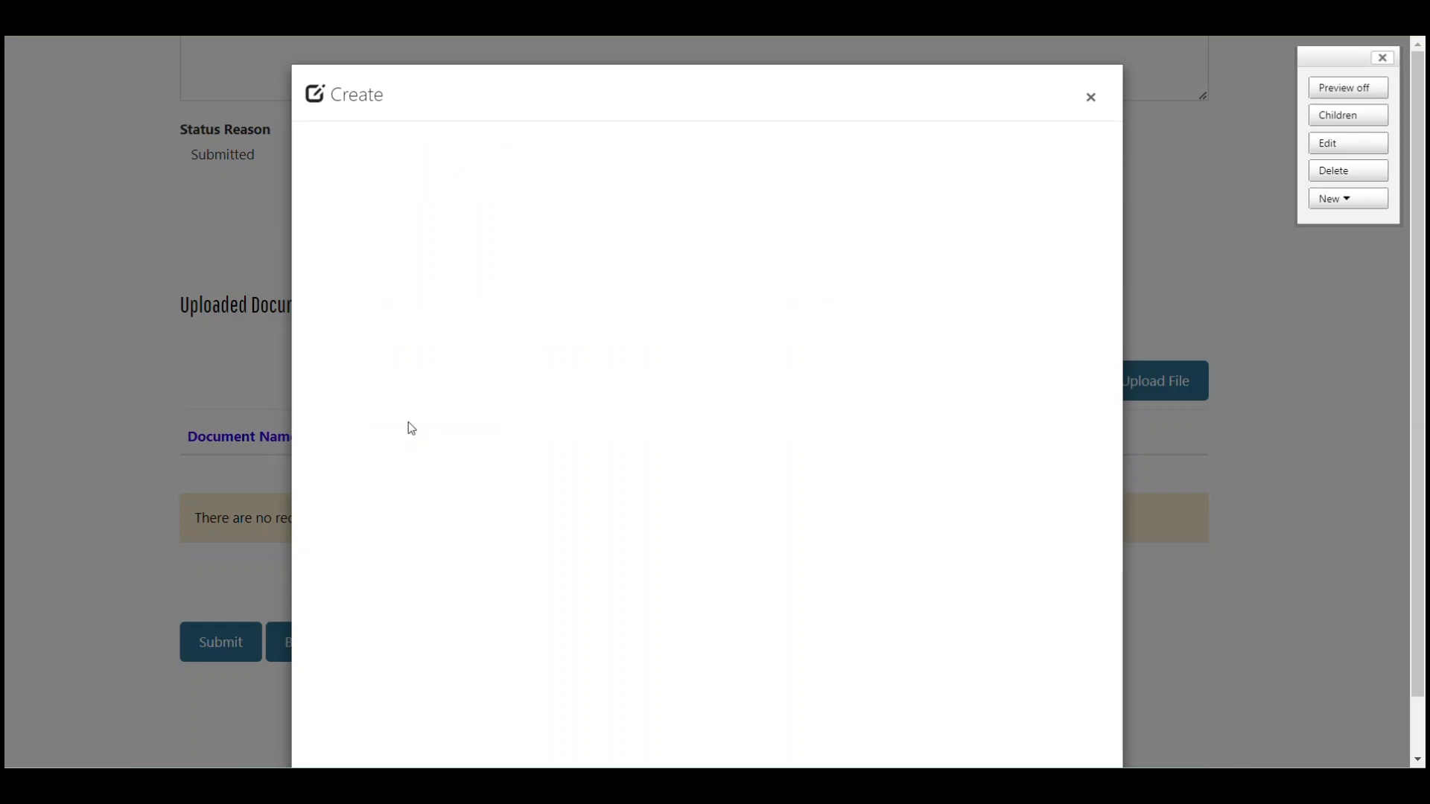
click(1090, 97)
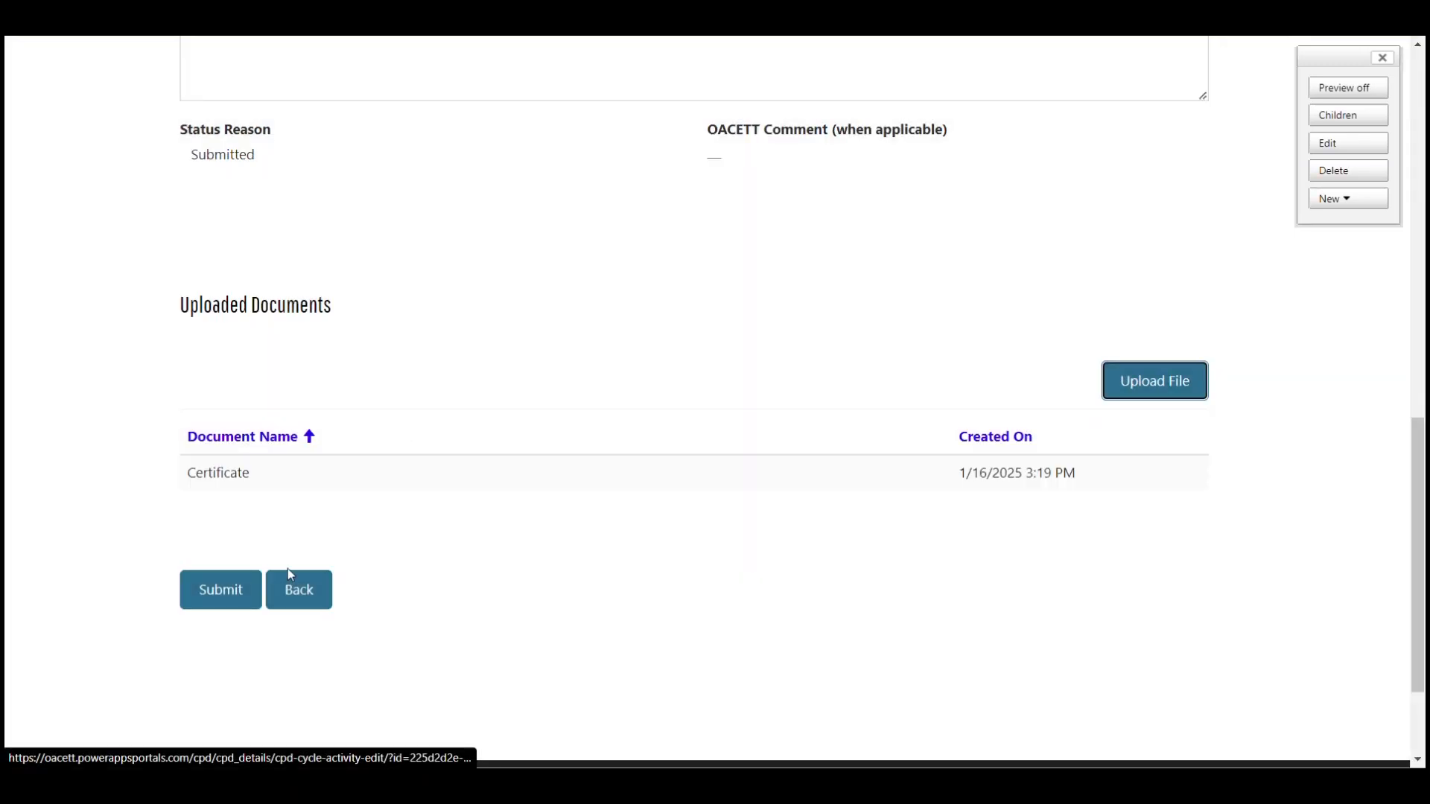
Submit the activity and check it under the cycle's CPD Activities (83% progress)
click(220, 590)
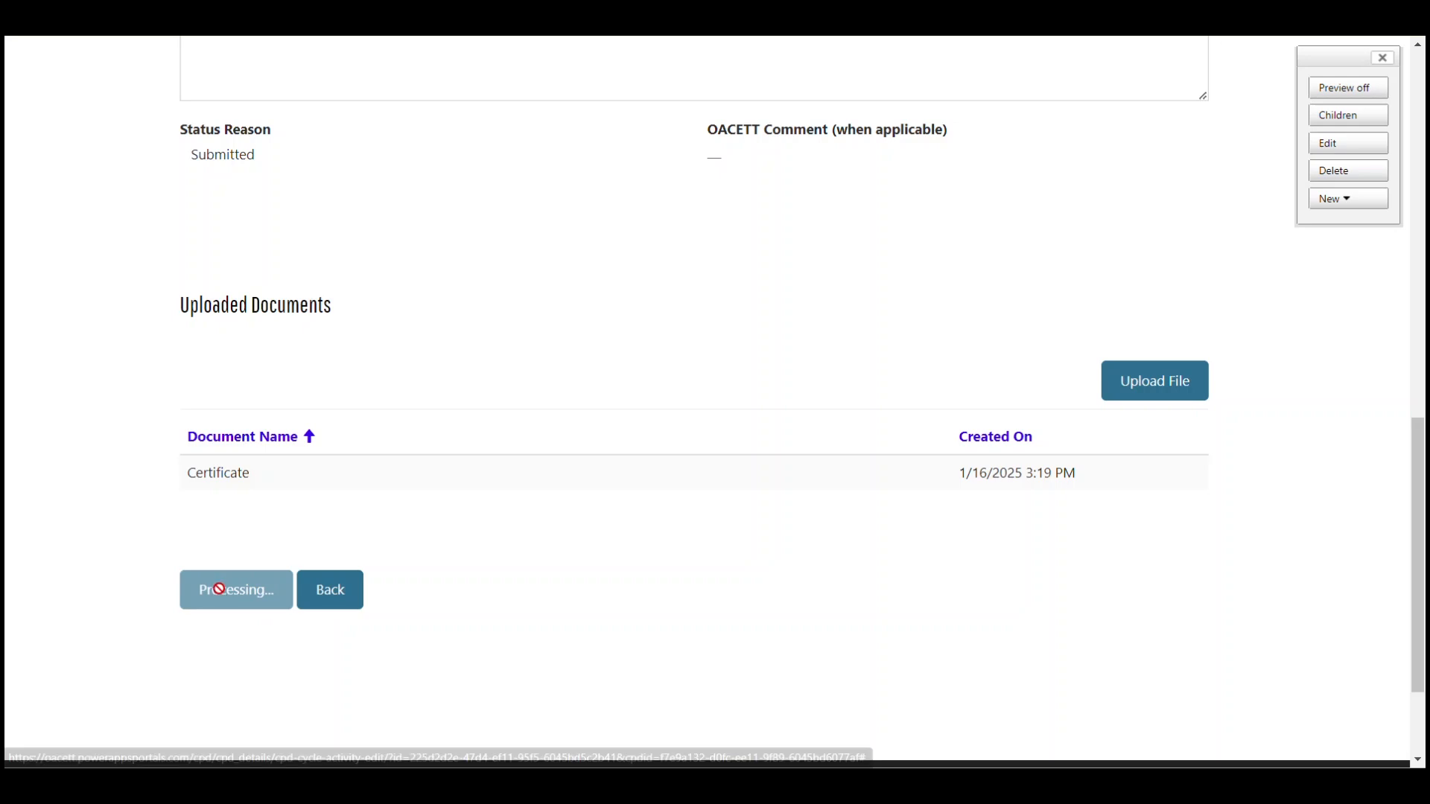
click(235, 589)
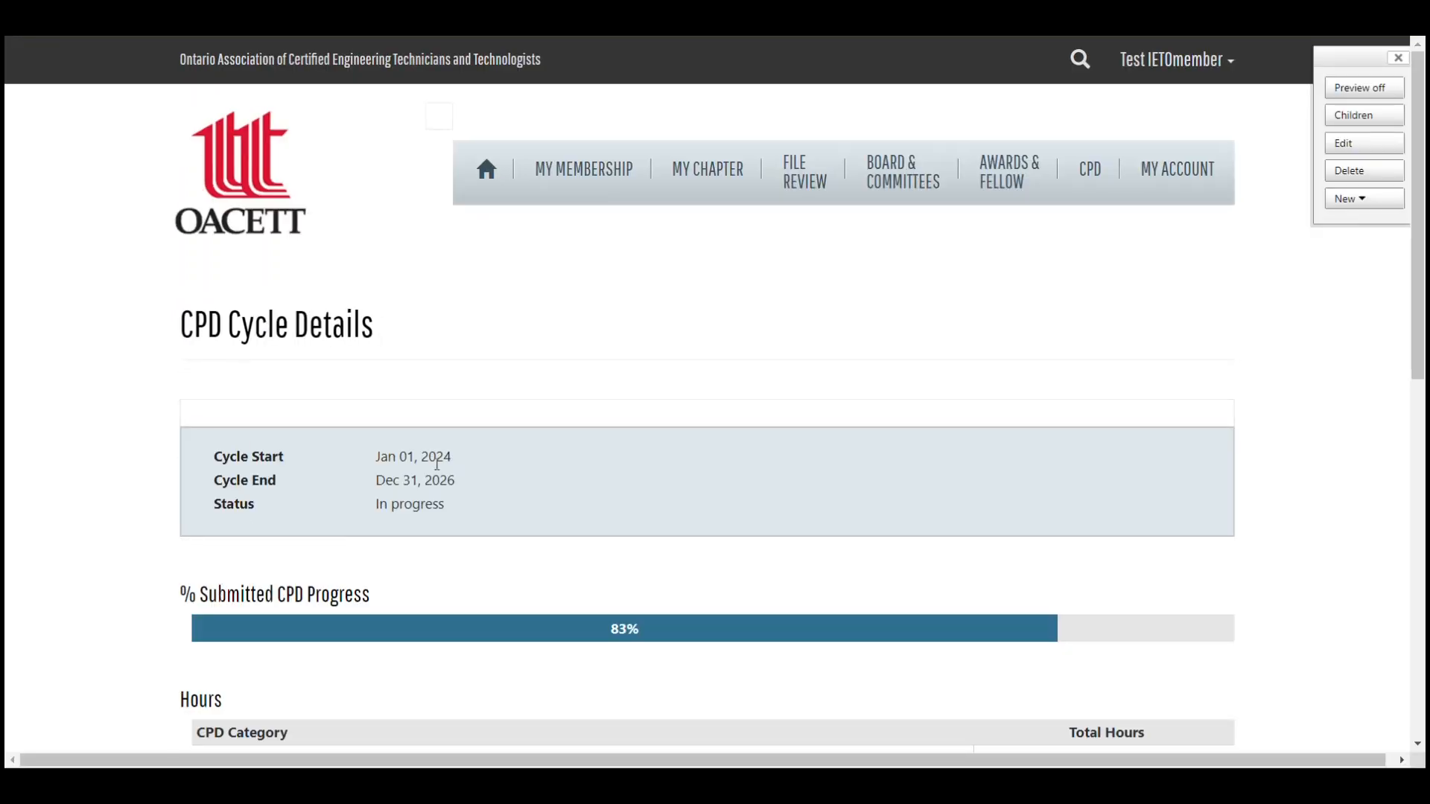
scroll(down, 3)
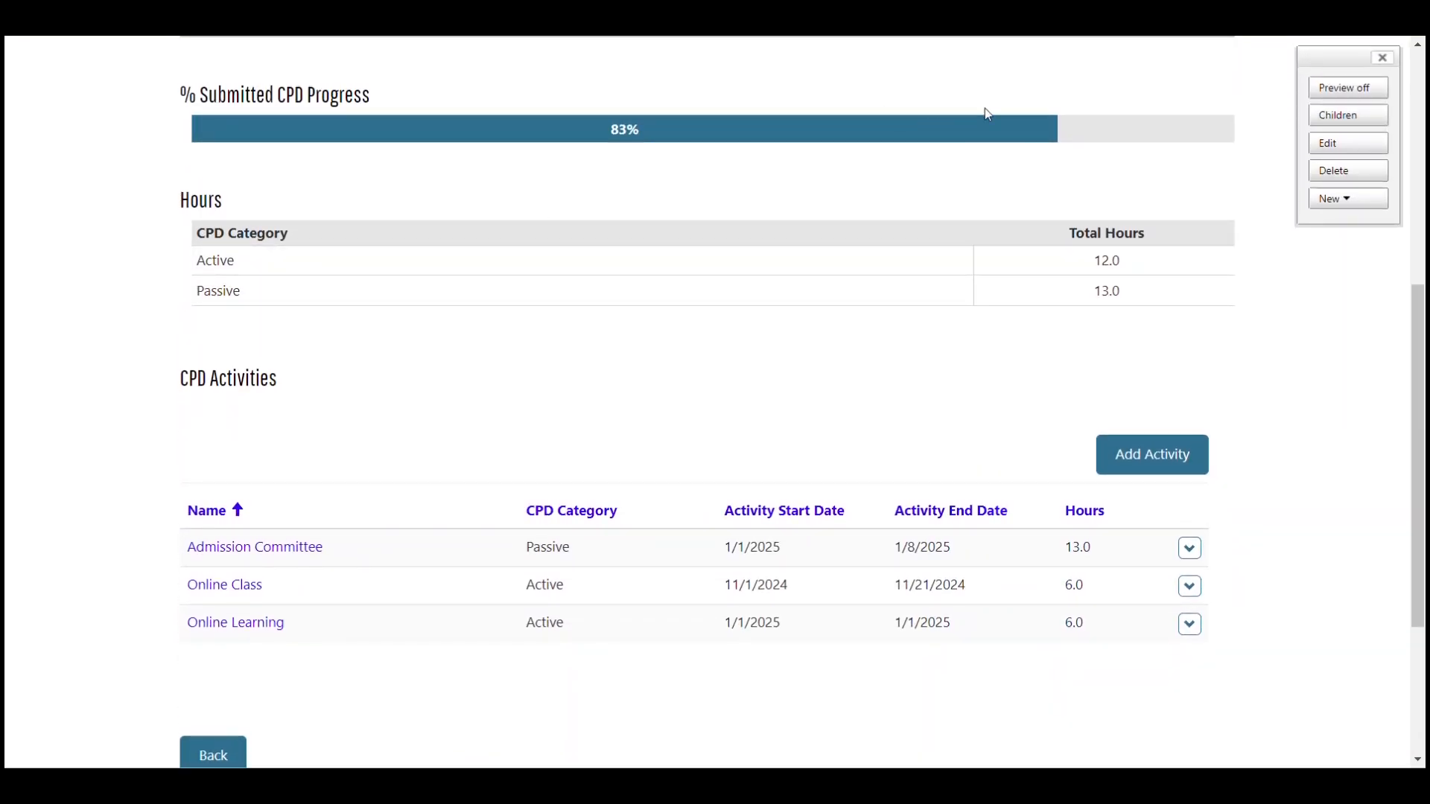
mouse_move(1071, 178)
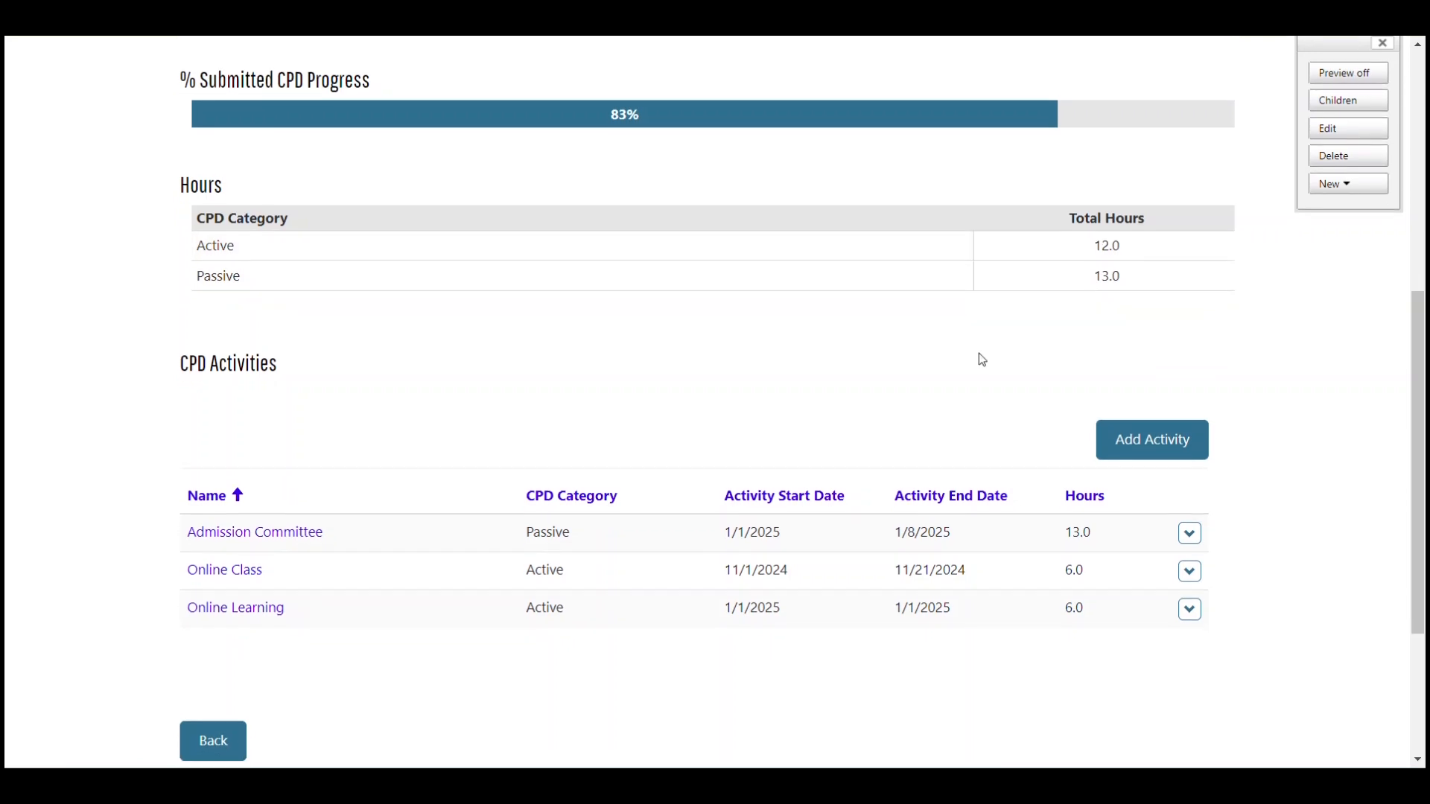
scroll(down, 3)
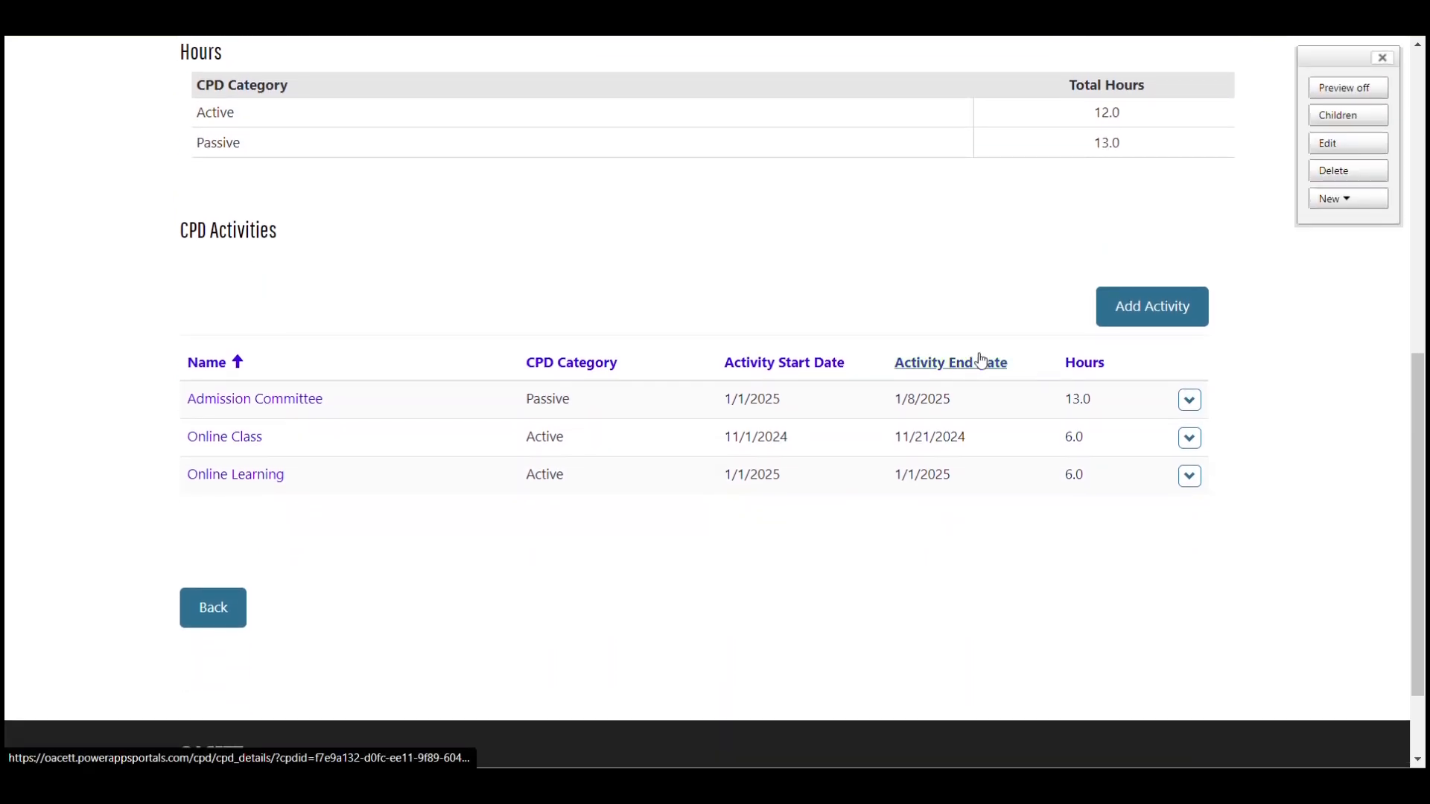